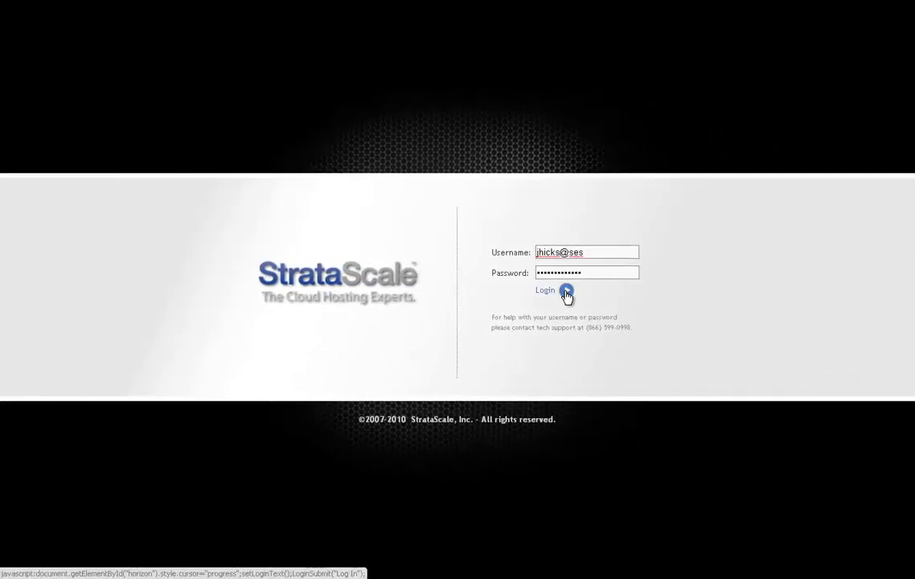
Log in to the StrataScale hosting account to reach the servers, storage and networks dashboard.
{"action": "left_click", "coordinate": [545, 291]}
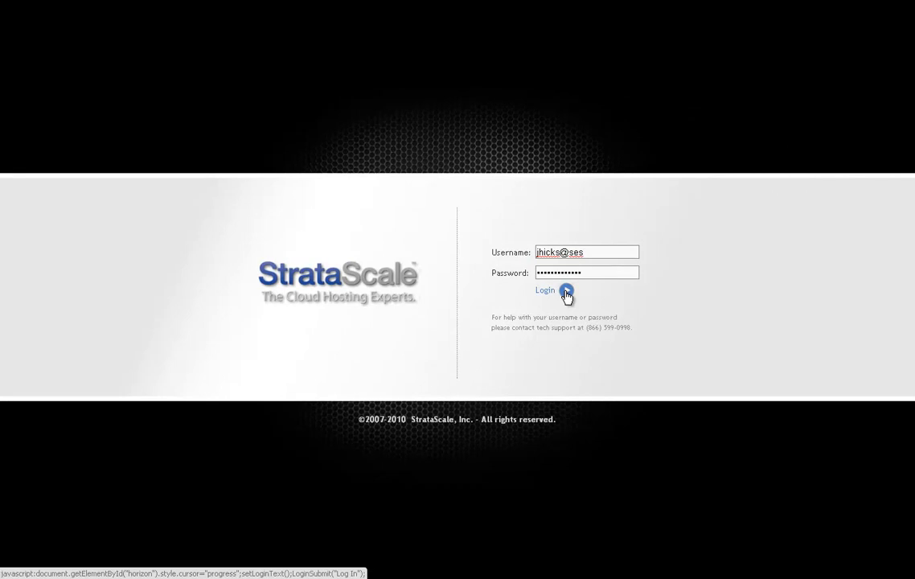
{"action": "left_click", "coordinate": [545, 291]}
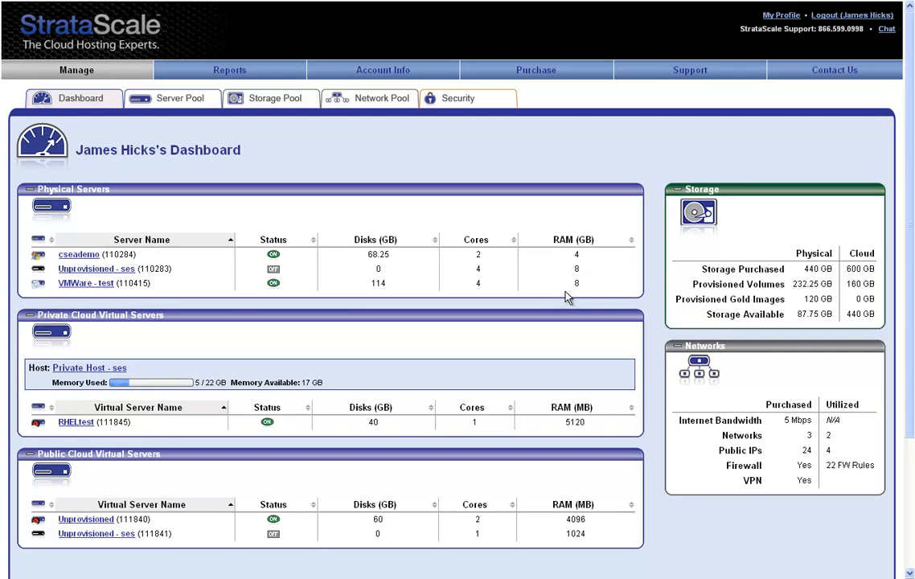
{"action": "mouse_move", "coordinate": [516, 295]}
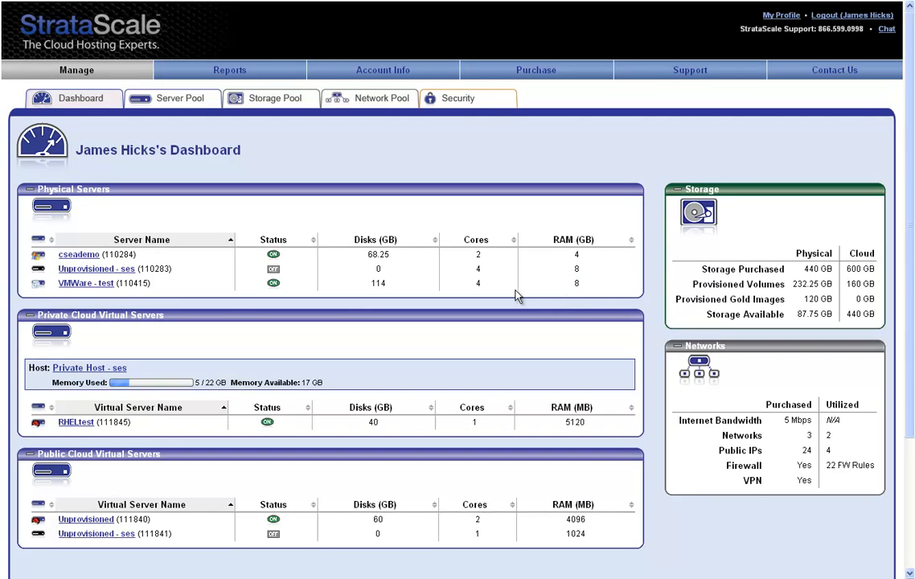
{"action": "mouse_move", "coordinate": [225, 179]}
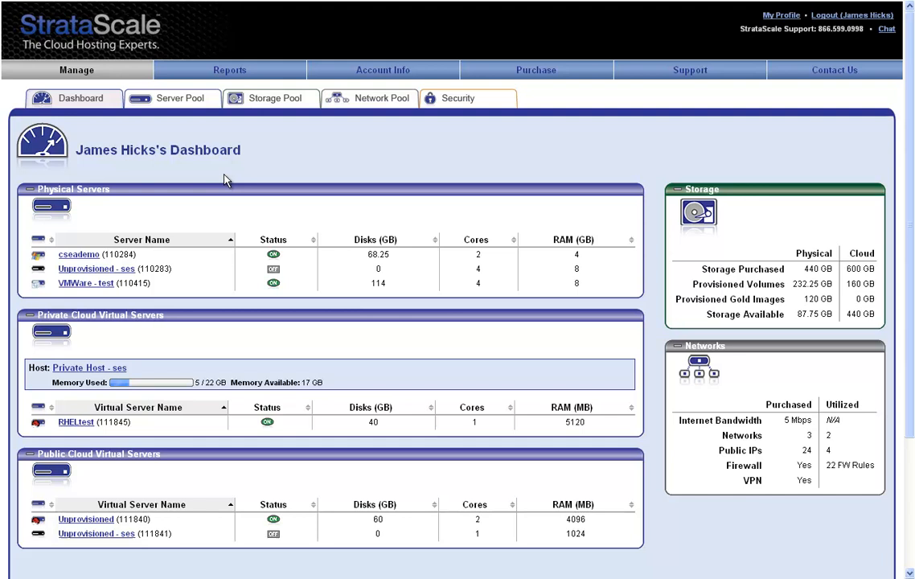
{"action": "mouse_move", "coordinate": [209, 175]}
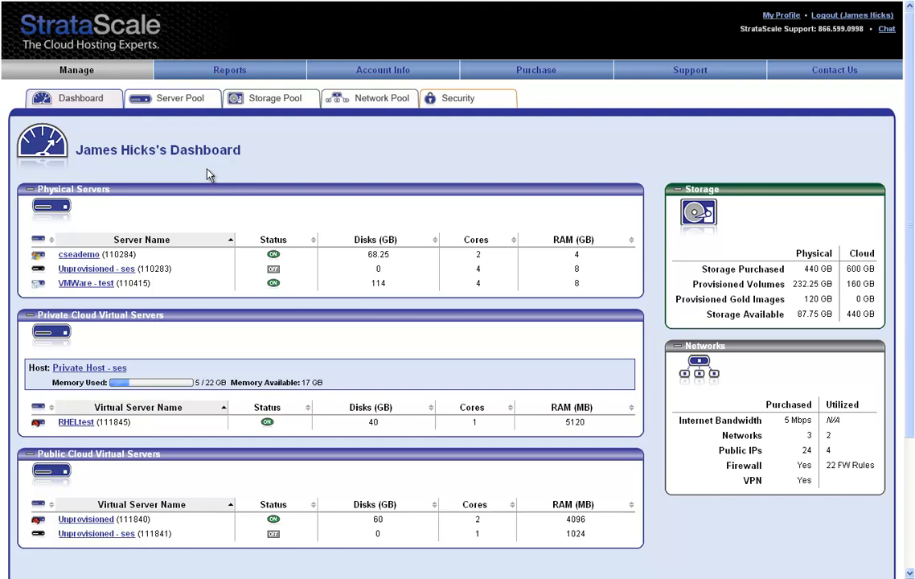
{"action": "mouse_move", "coordinate": [186, 209]}
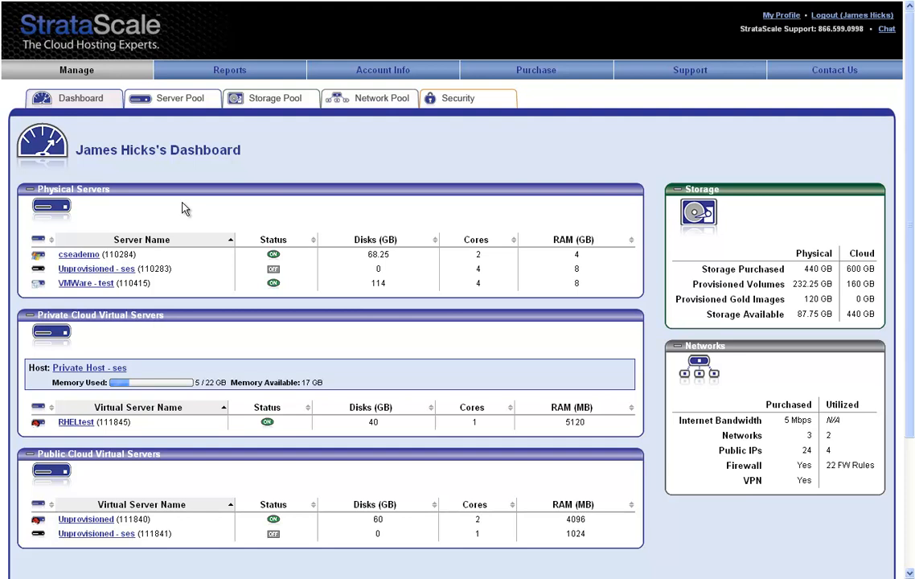
{"action": "mouse_move", "coordinate": [175, 347]}
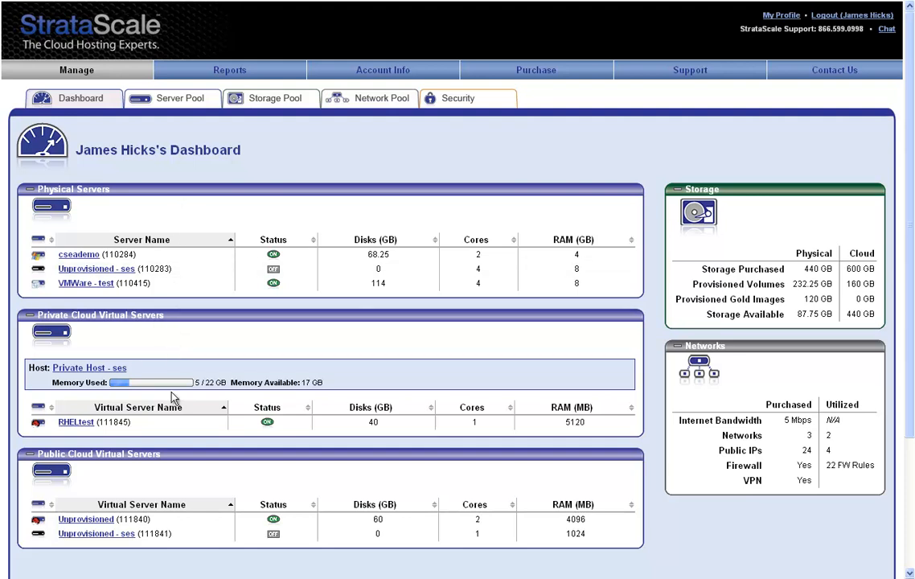
{"action": "mouse_move", "coordinate": [176, 488]}
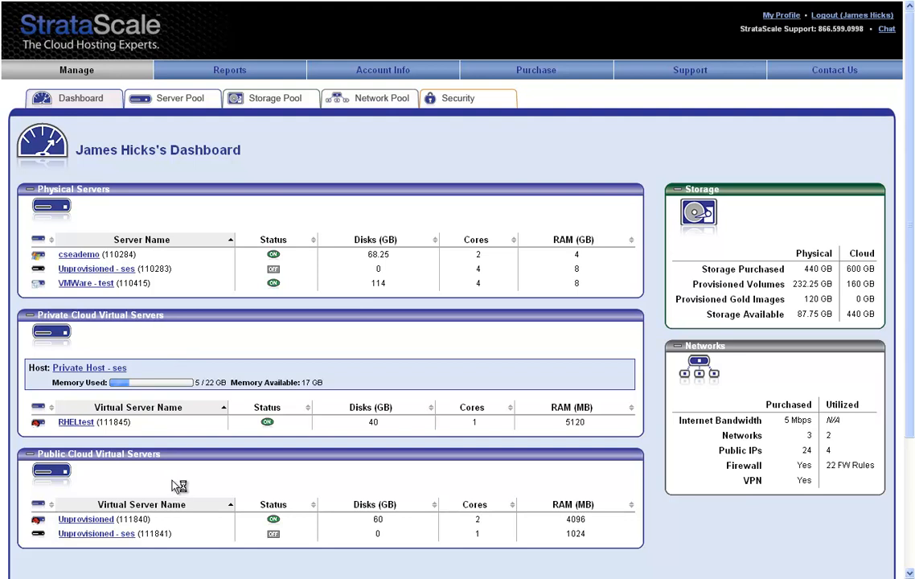
{"action": "mouse_move", "coordinate": [177, 486]}
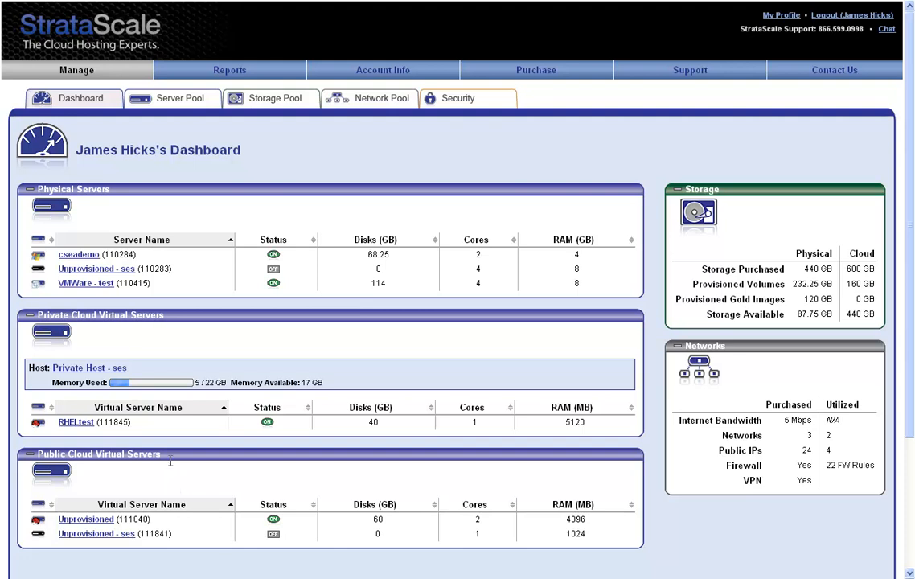
{"action": "mouse_move", "coordinate": [96, 269]}
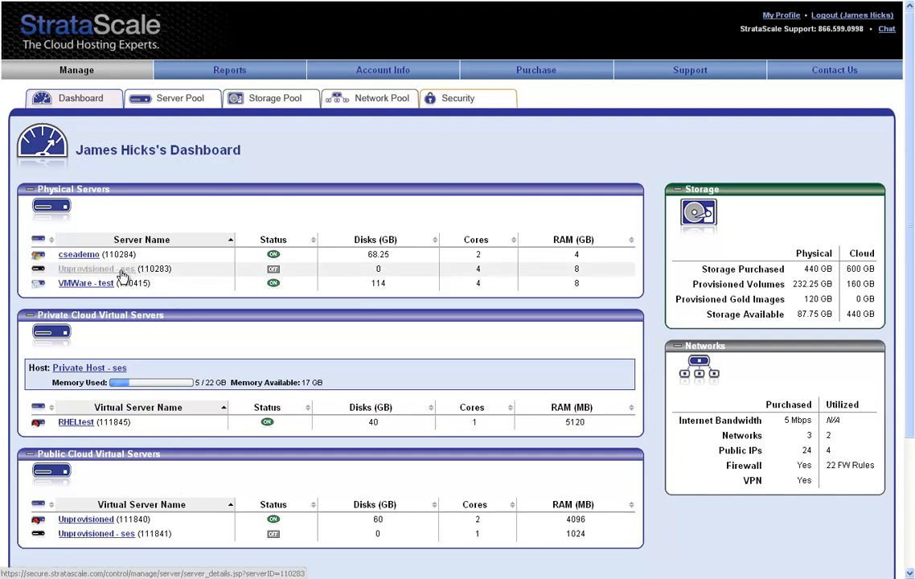
Open the 'Unprovisioned - ses' physical server from the Physical Servers table.
{"action": "left_click", "coordinate": [95, 268]}
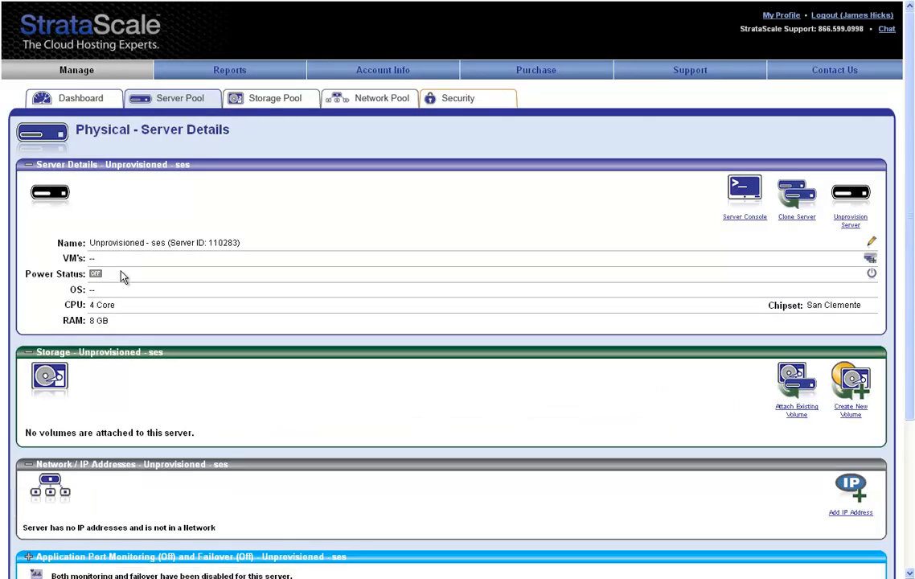
{"action": "mouse_move", "coordinate": [590, 245]}
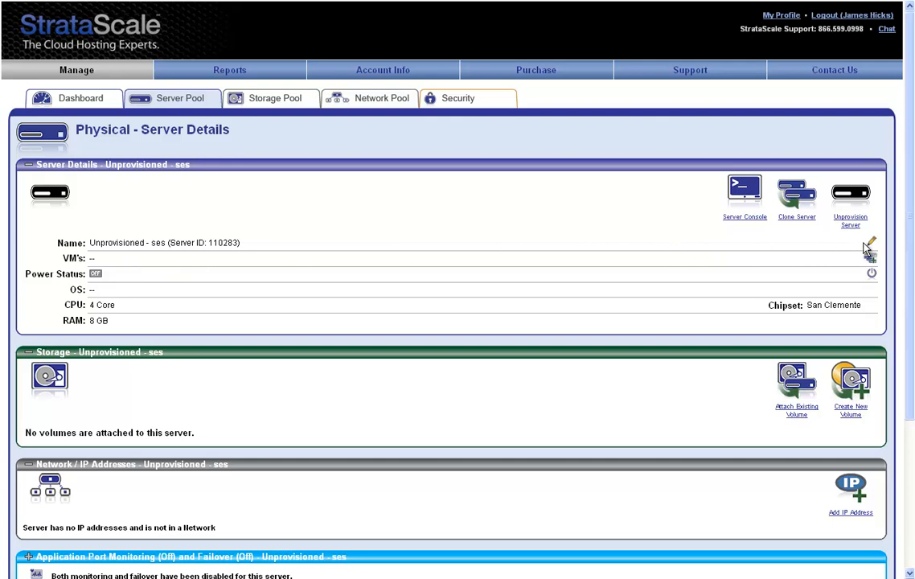
Change the server name from 'Unprovisioned - ses' to 'test_server' and save.
{"action": "left_click", "coordinate": [871, 243]}
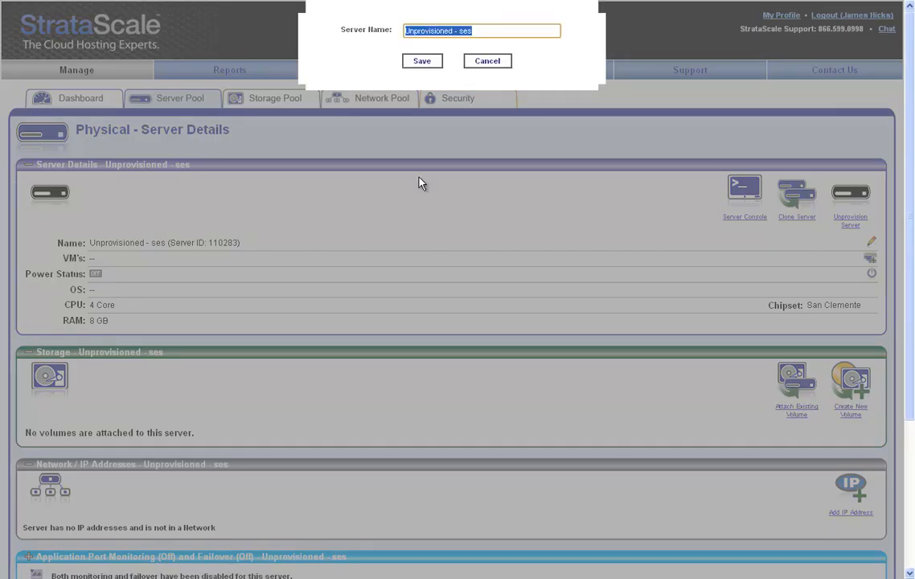
{"action": "type", "text": "test_server"}
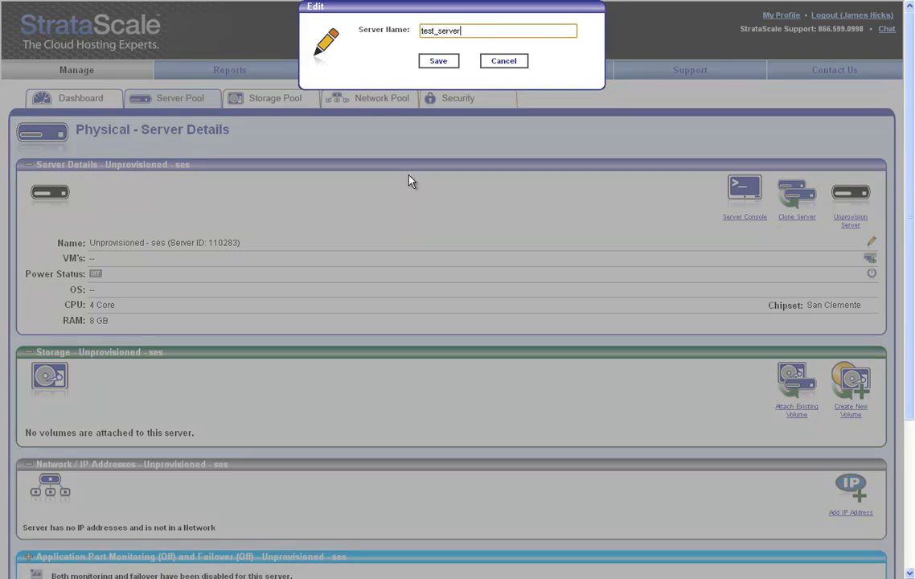
{"action": "left_click", "coordinate": [438, 61]}
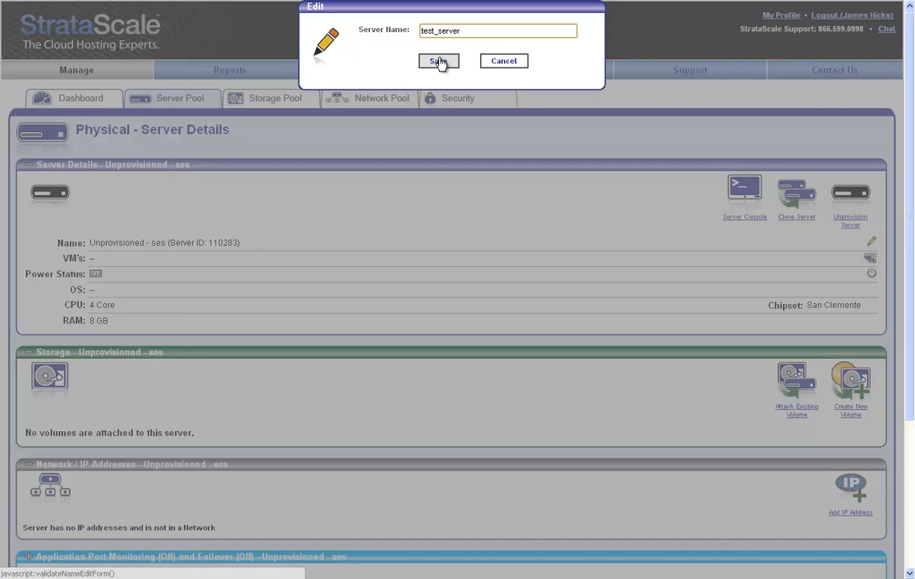
{"action": "left_click", "coordinate": [438, 61]}
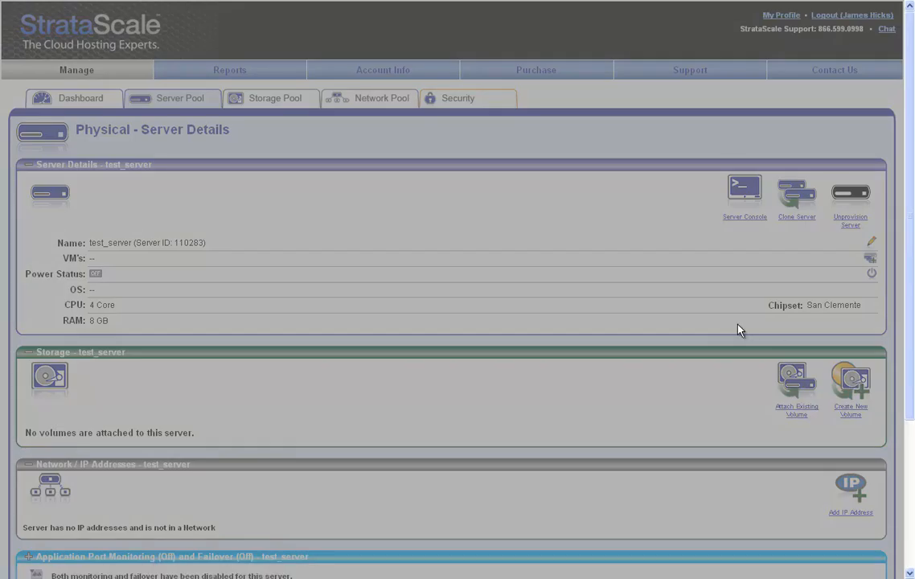
Begin a new volume using the Windows 2003 STD R2 SP2 32bit 1.02 (40GB) gold image.
{"action": "left_click", "coordinate": [850, 378]}
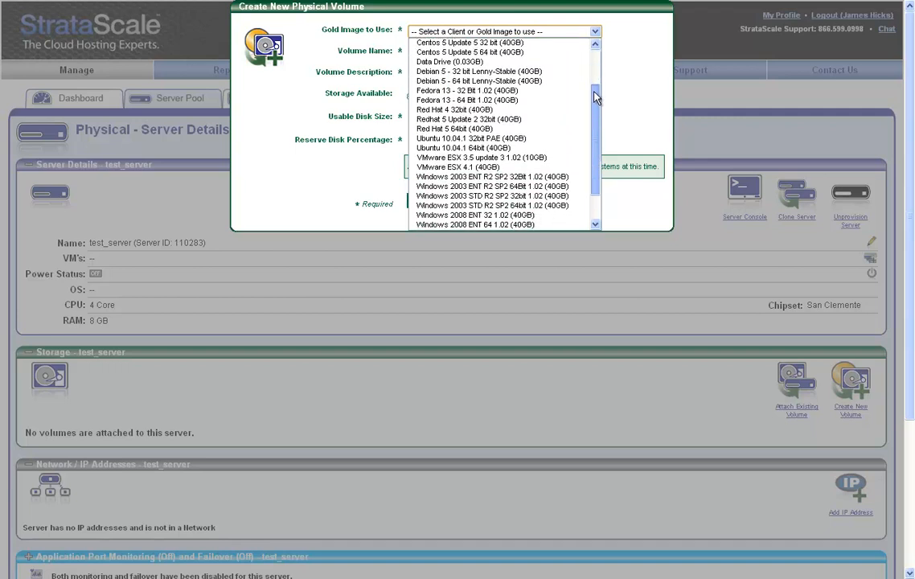
{"action": "scroll", "scroll_direction": "down", "scroll_amount": 3}
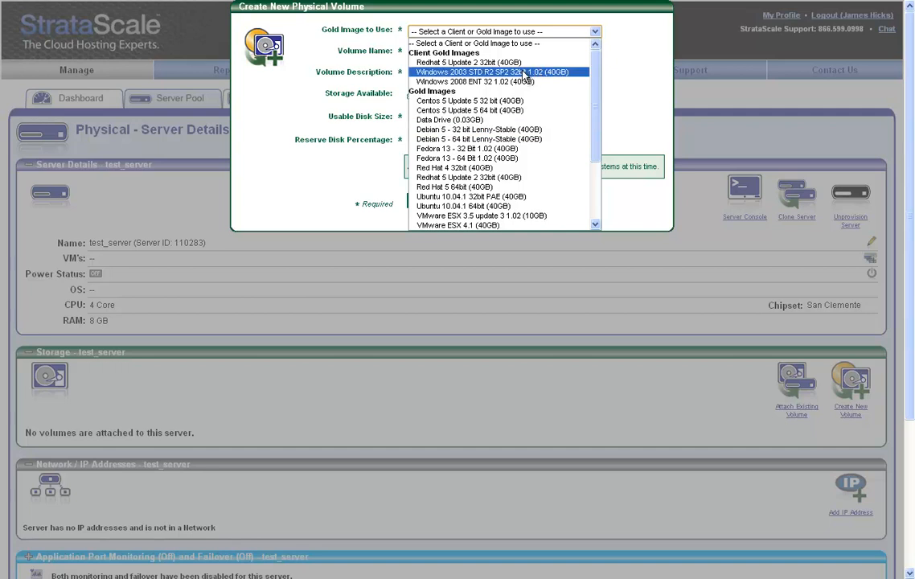
{"action": "left_click", "coordinate": [498, 72]}
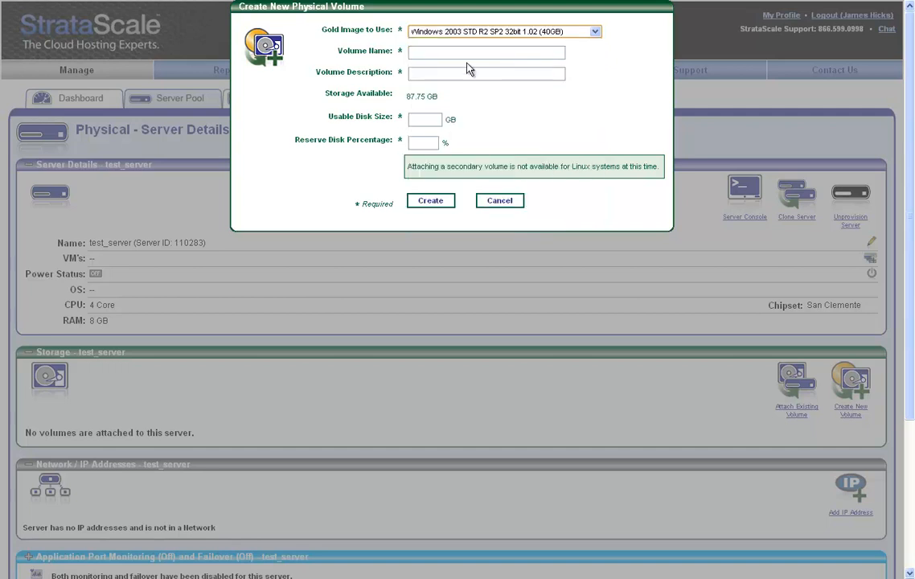
Create volume 'test_volume' with 40 GB usable disk and 2 GB reserve.
{"action": "left_click", "coordinate": [486, 51]}
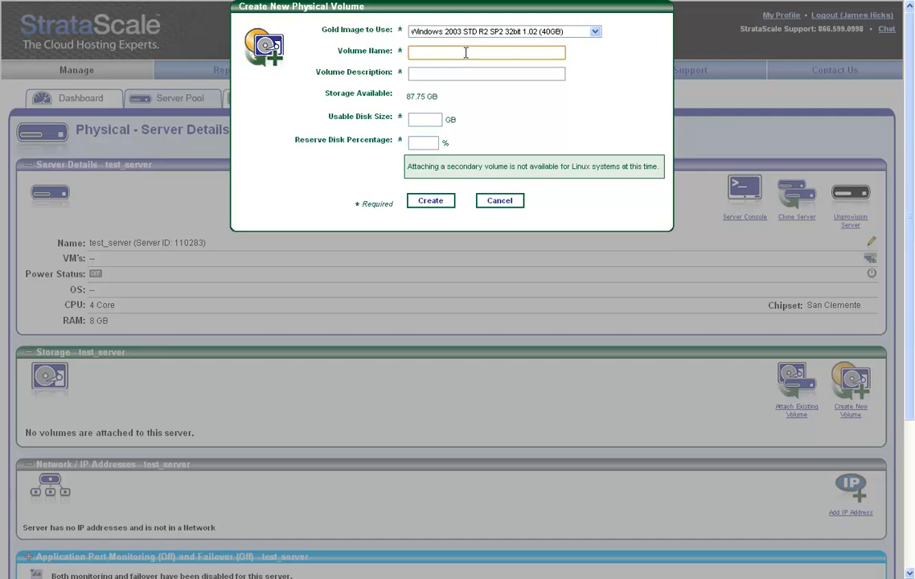
{"action": "type", "text": "test_vol"}
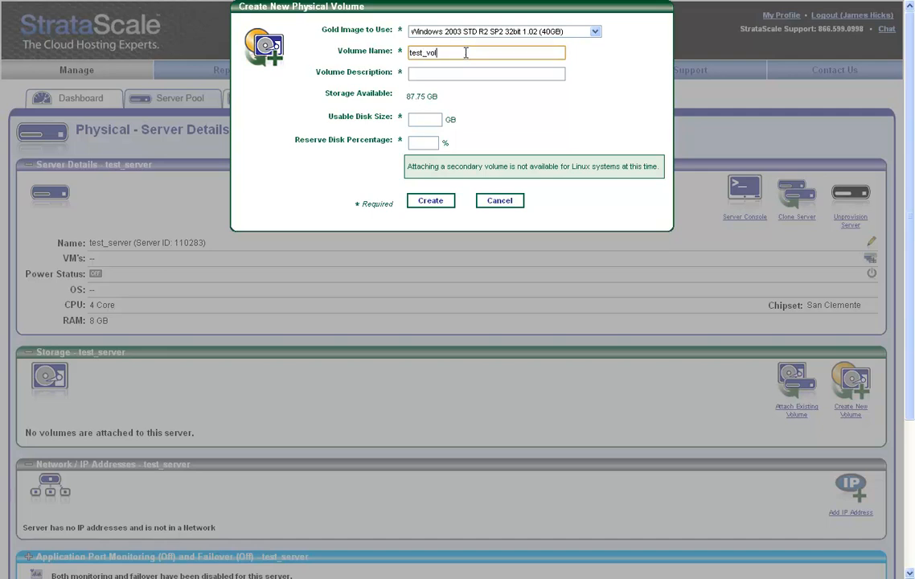
{"action": "type", "text": "sysv"}
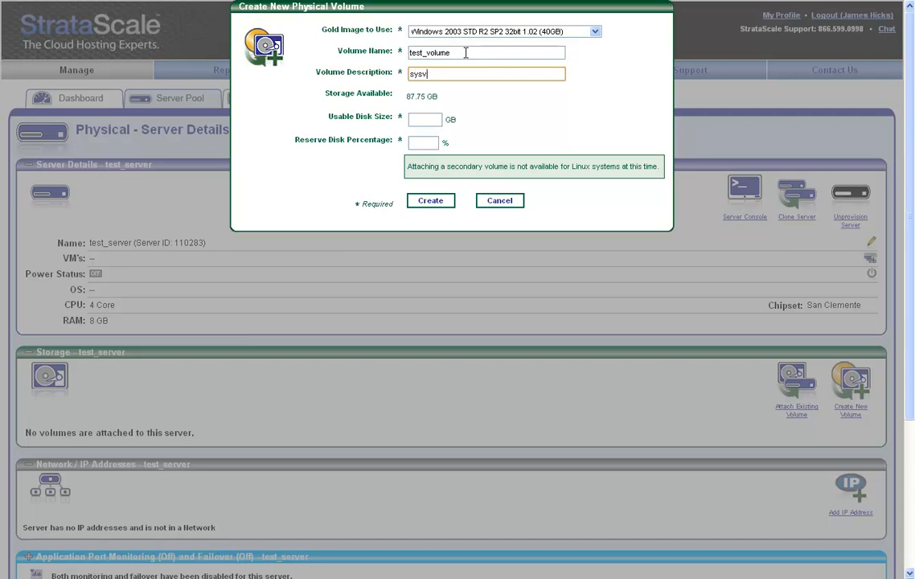
{"action": "type", "text": "ol"}
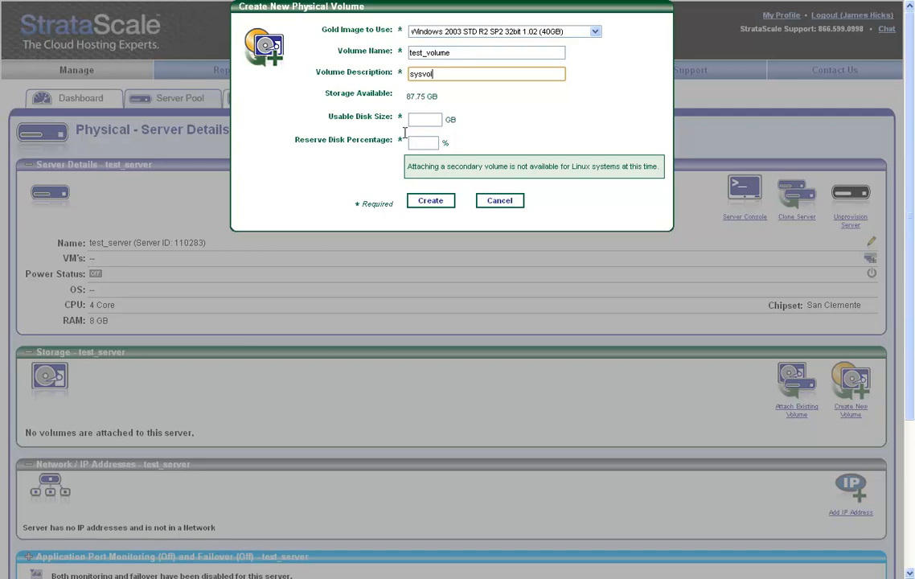
{"action": "left_click", "coordinate": [423, 119]}
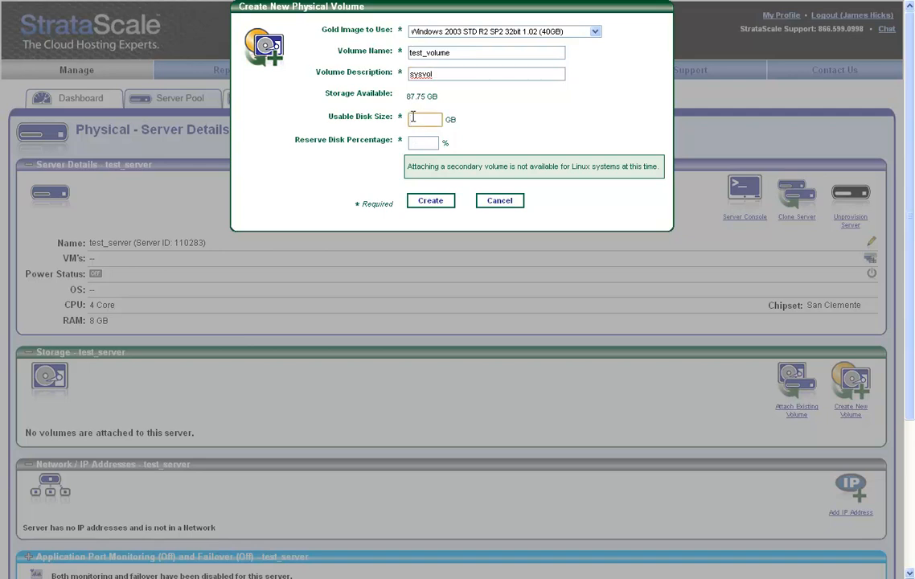
{"action": "type", "text": "4"}
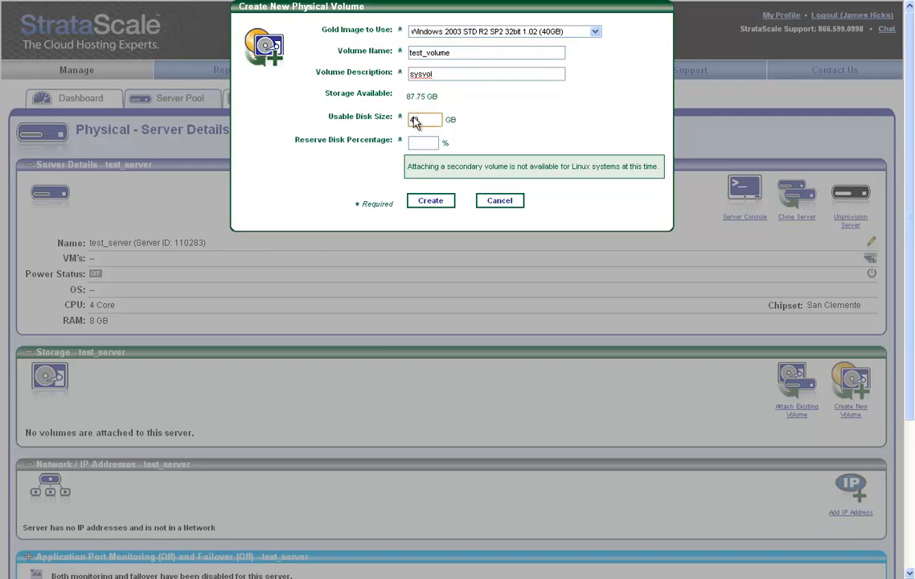
{"action": "type", "text": "0"}
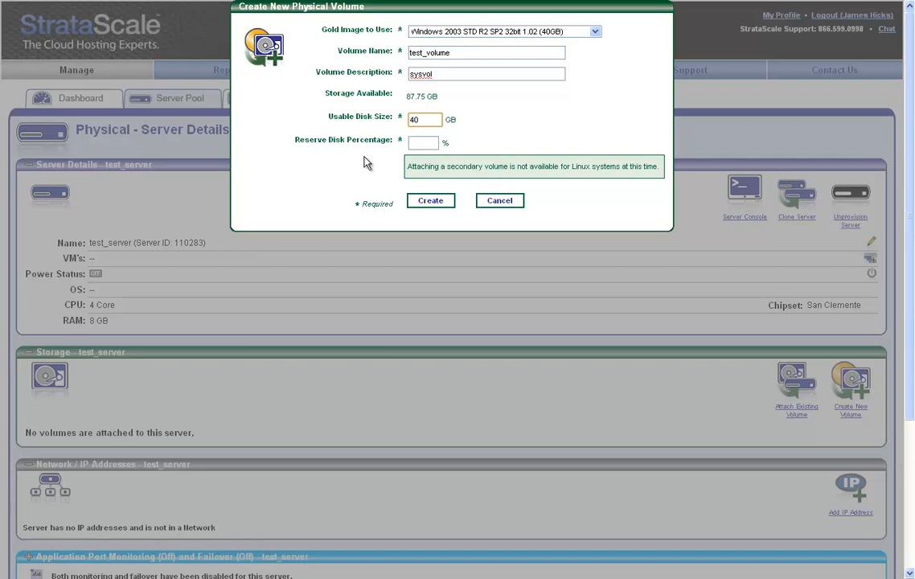
{"action": "left_click", "coordinate": [425, 119]}
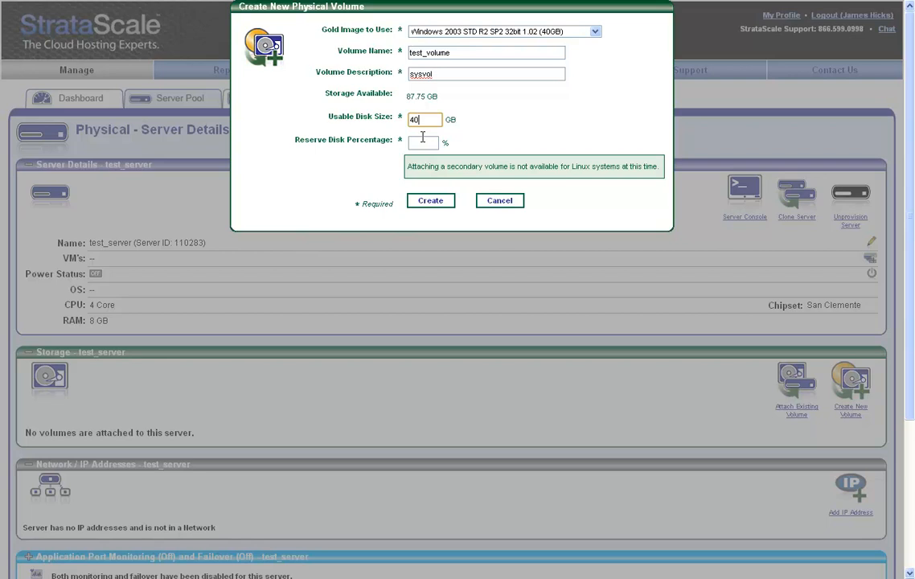
{"action": "left_click", "coordinate": [424, 142]}
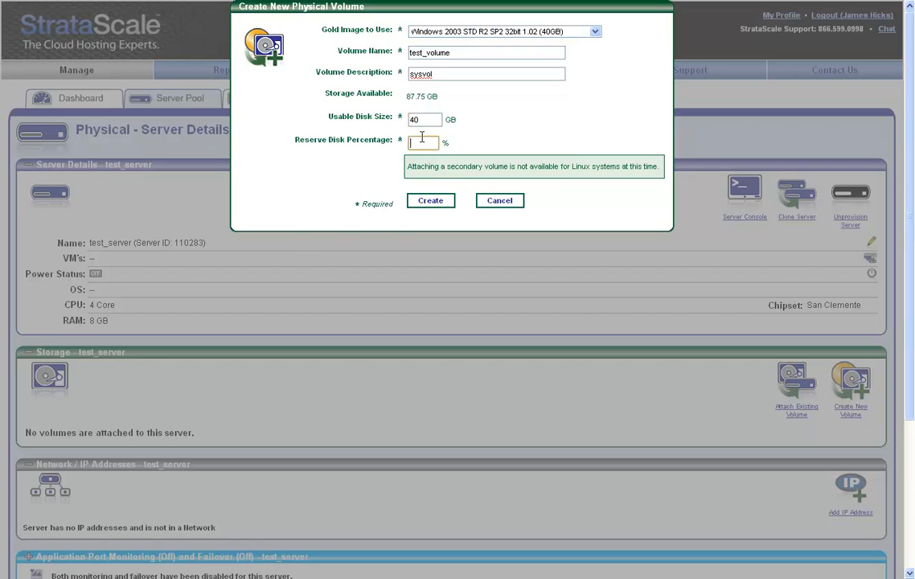
{"action": "left_click", "coordinate": [431, 200]}
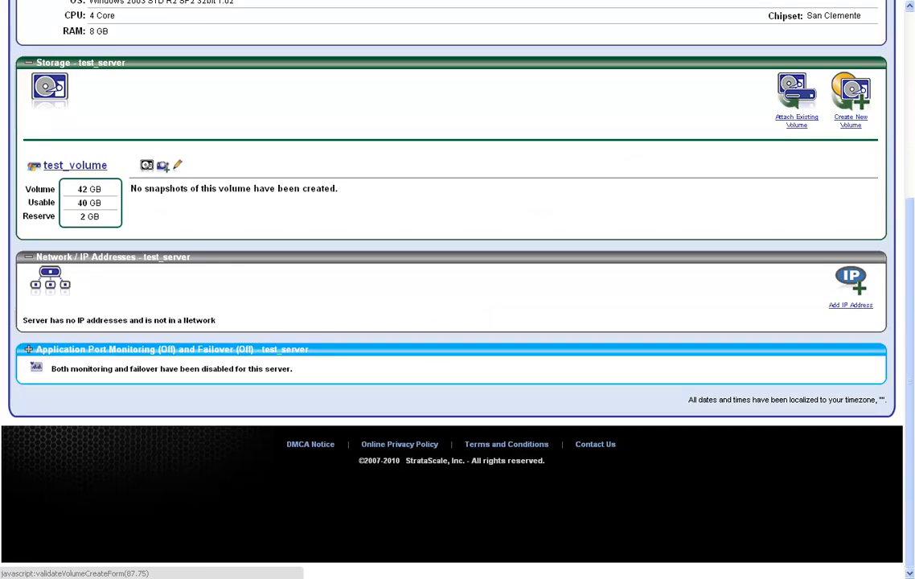
{"action": "mouse_move", "coordinate": [754, 280]}
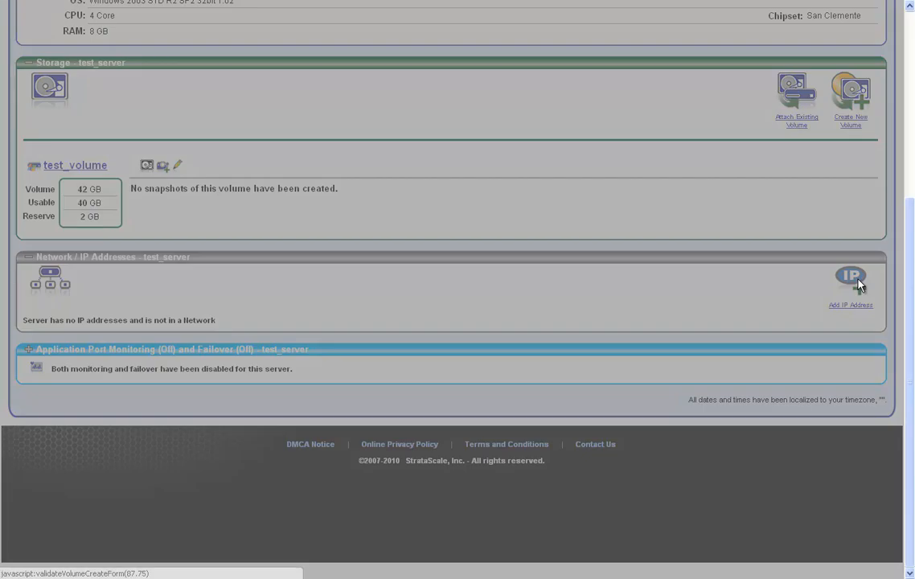
Open the Add IP Address form in test_server's Network / IP Addresses section.
{"action": "left_click", "coordinate": [850, 278]}
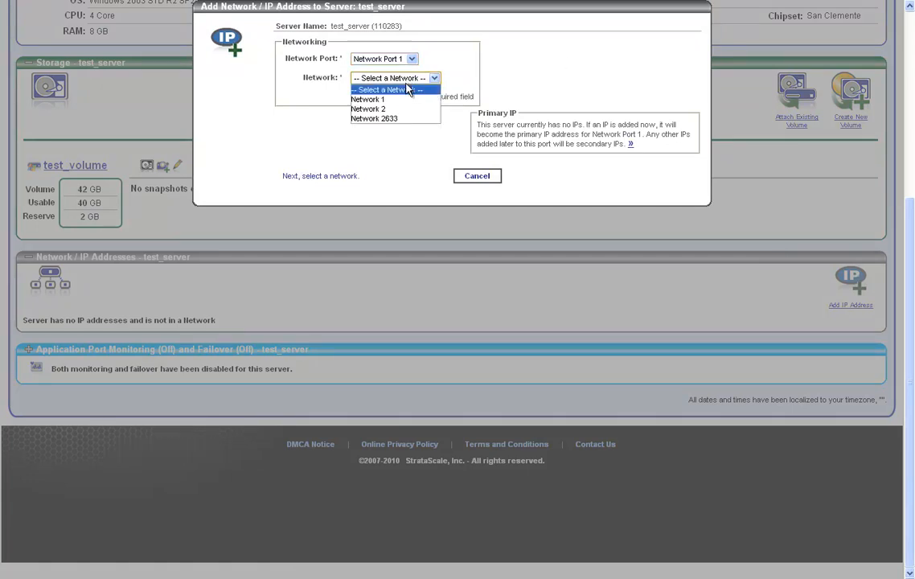
Add Network 2 with internal IP 10.18.18.147 and public IP 74.221.231.140.
{"action": "left_click", "coordinate": [368, 108]}
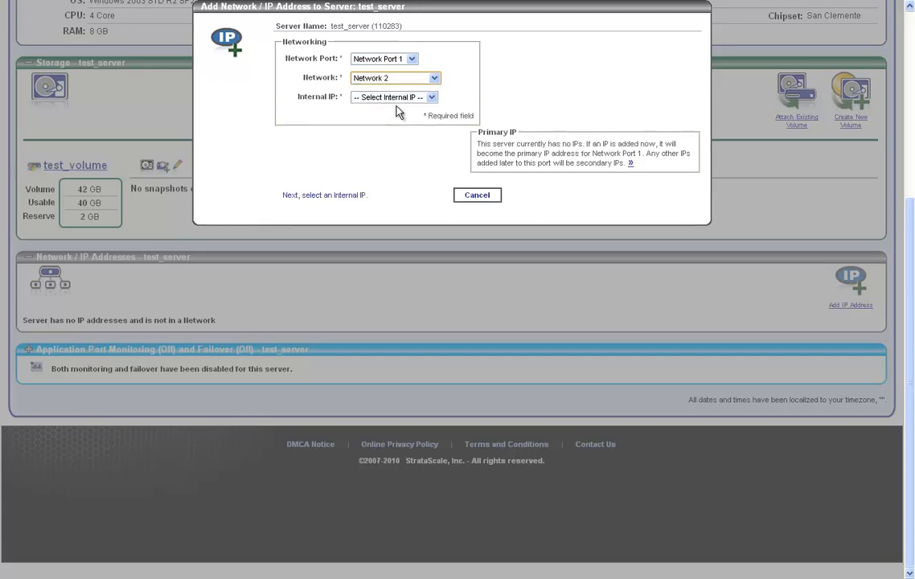
{"action": "mouse_move", "coordinate": [400, 99]}
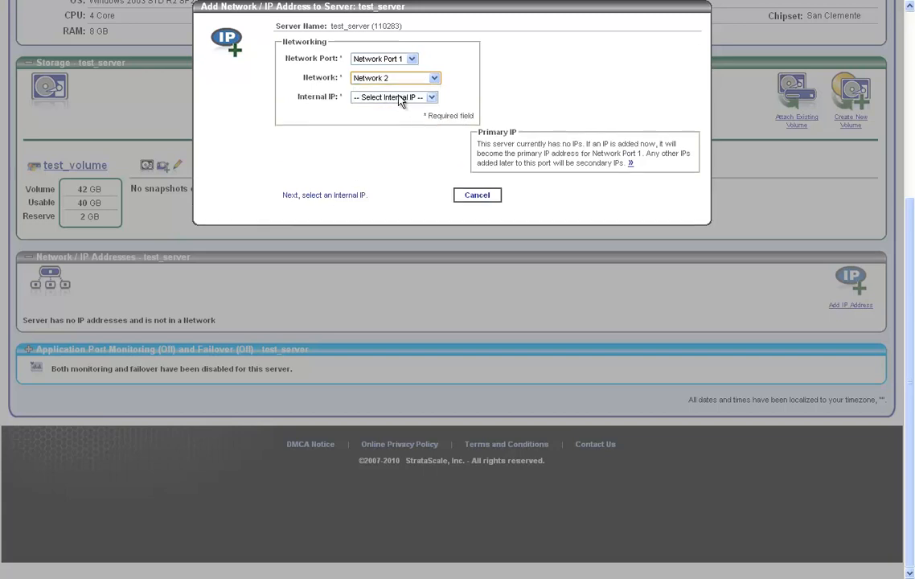
{"action": "left_click", "coordinate": [393, 96]}
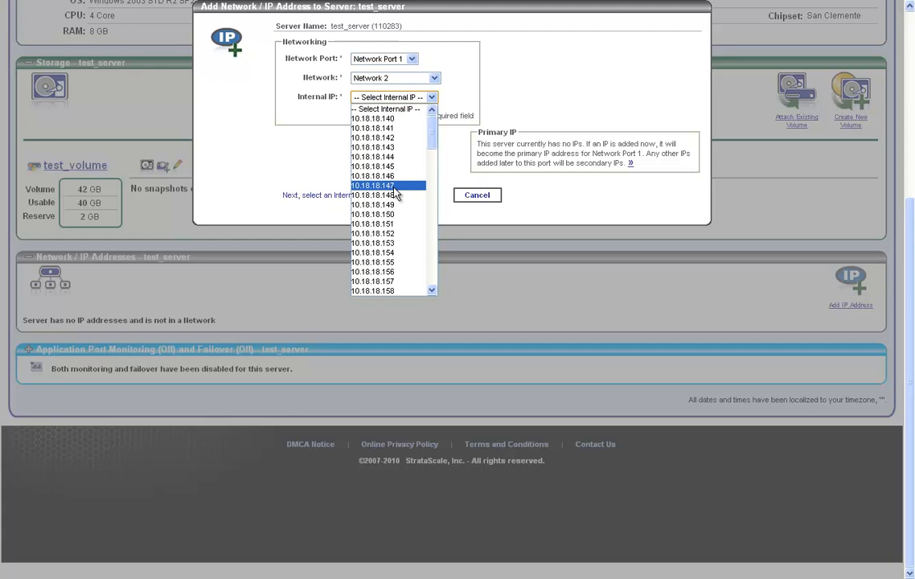
{"action": "left_click", "coordinate": [372, 186]}
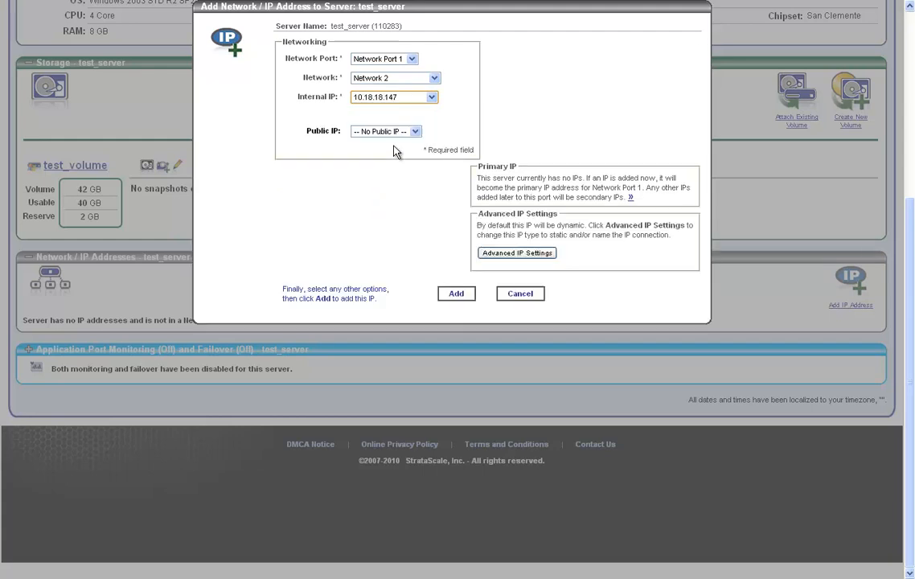
{"action": "left_click", "coordinate": [386, 131]}
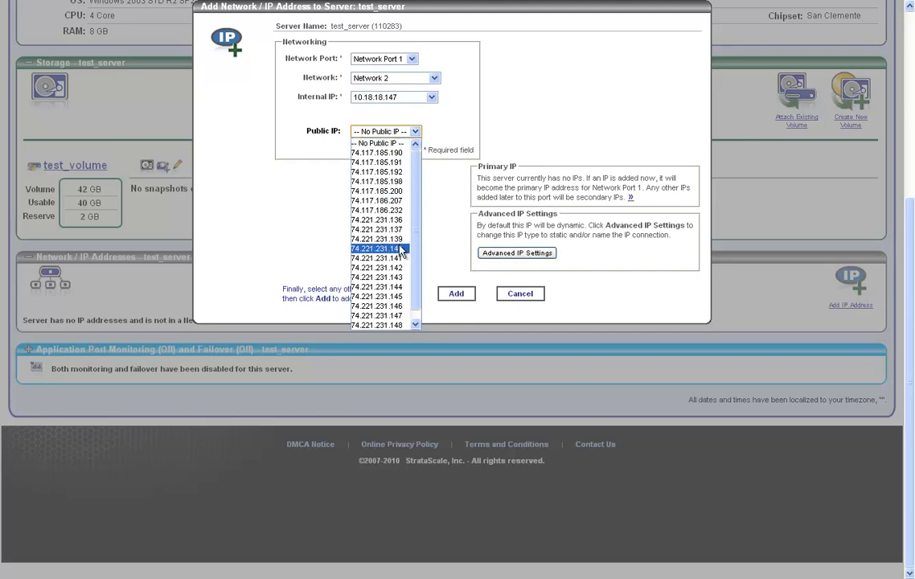
{"action": "left_click", "coordinate": [377, 248]}
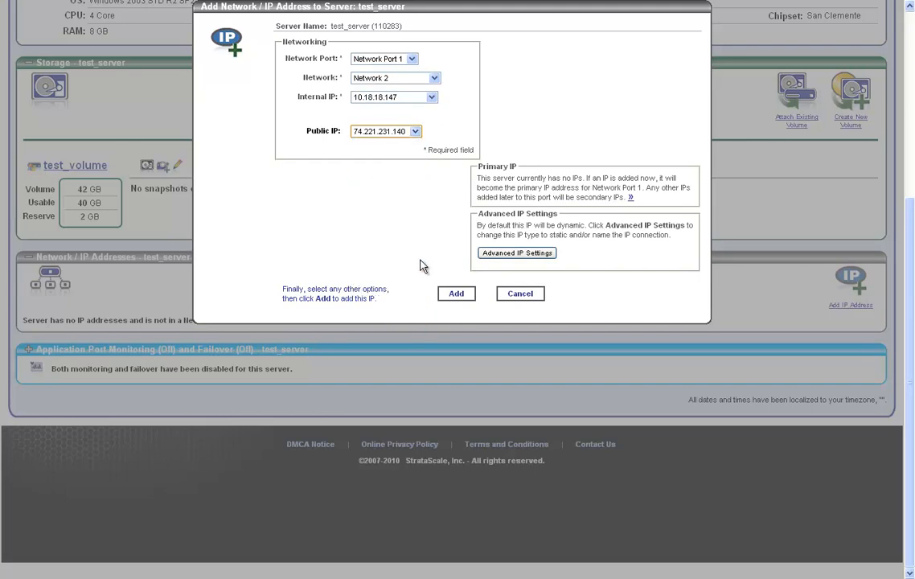
{"action": "left_click", "coordinate": [456, 293]}
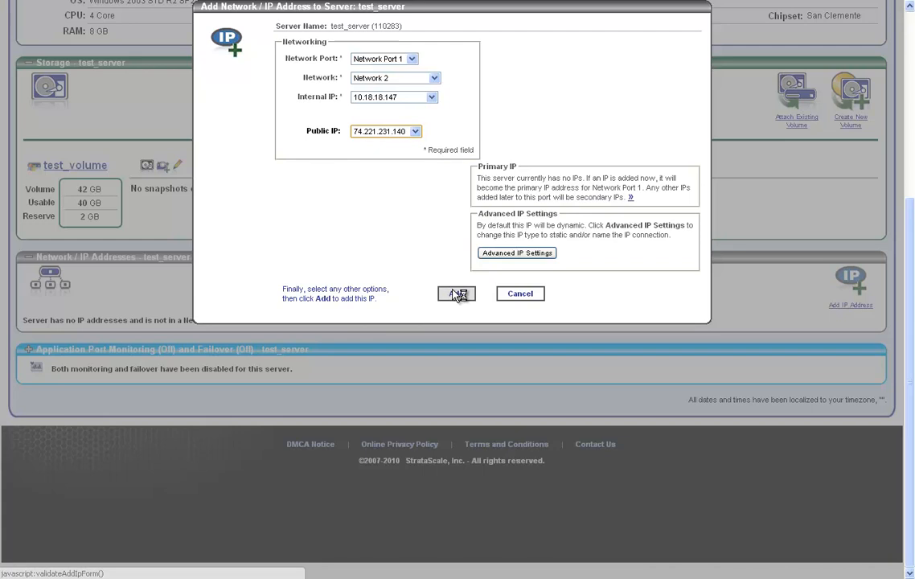
{"action": "left_click", "coordinate": [456, 293]}
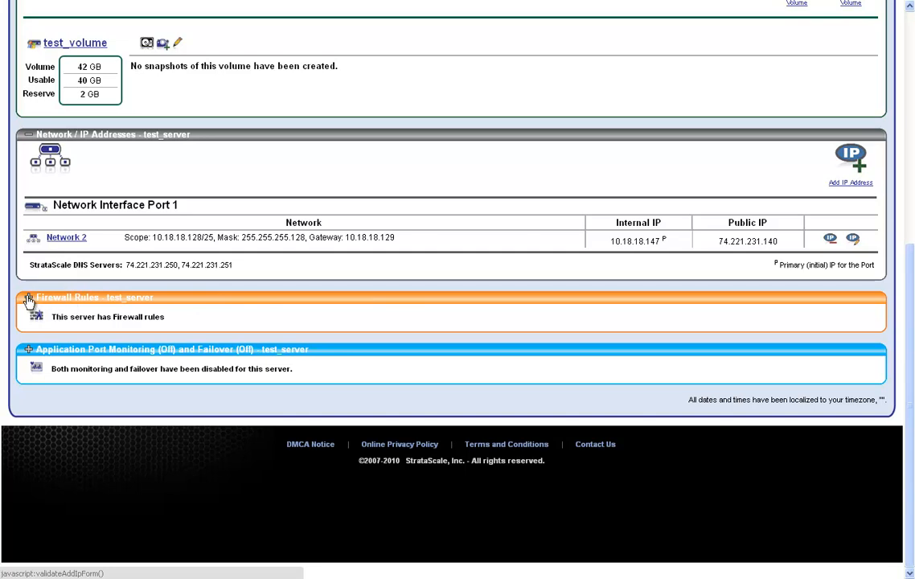
{"action": "left_click", "coordinate": [29, 298]}
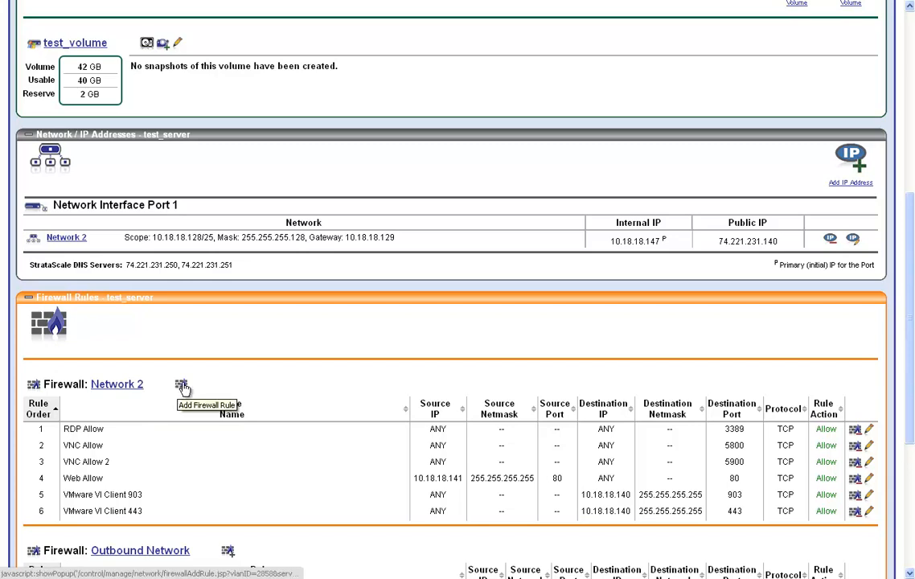
{"action": "left_click", "coordinate": [183, 385]}
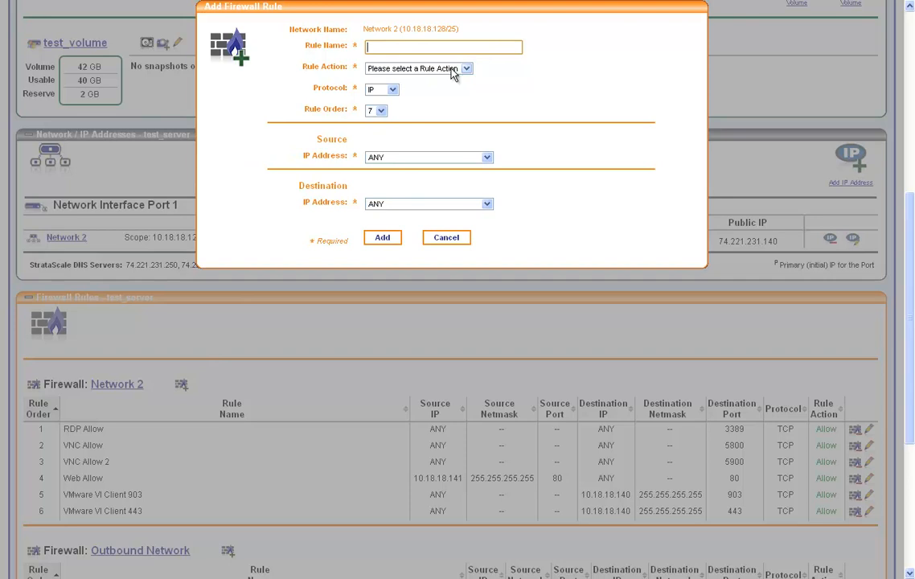
{"action": "left_click", "coordinate": [418, 68]}
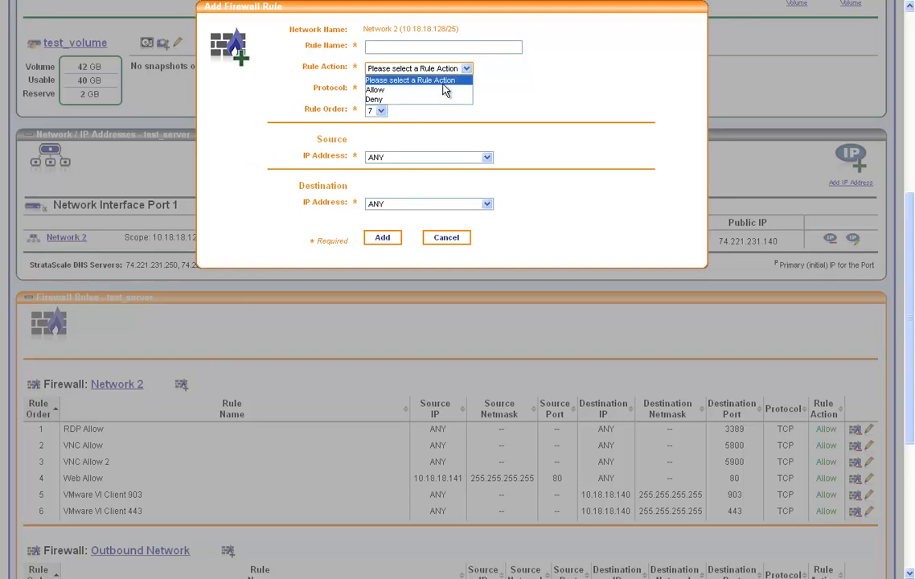
{"action": "left_click", "coordinate": [374, 89]}
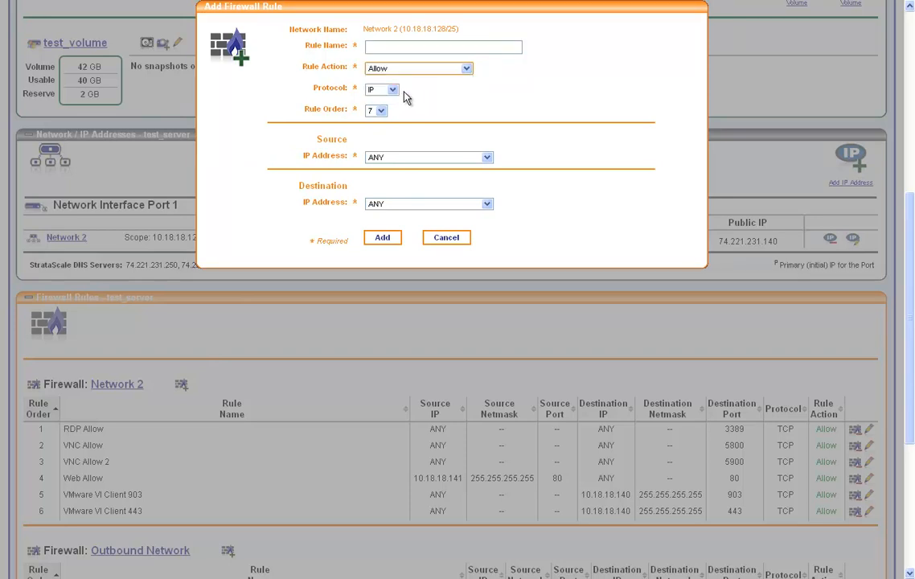
{"action": "left_click", "coordinate": [382, 89]}
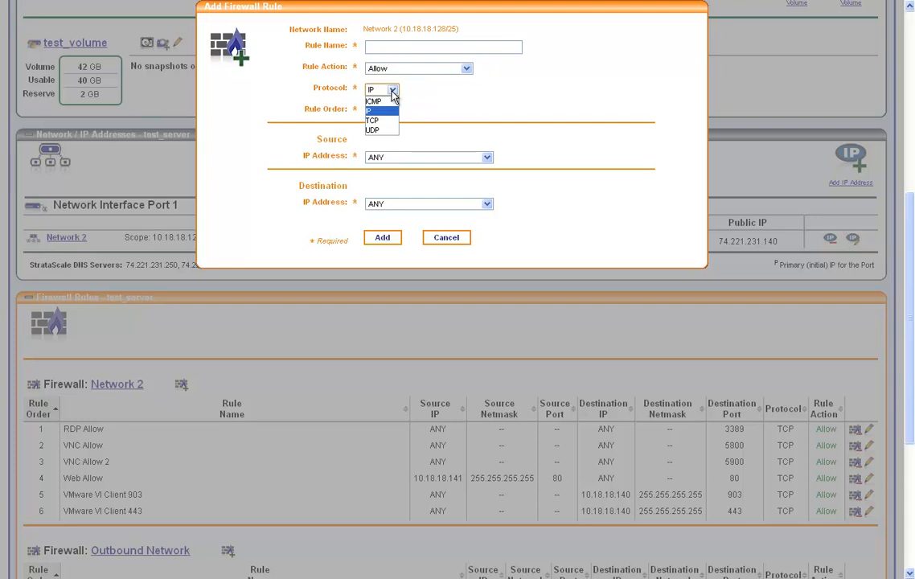
{"action": "mouse_move", "coordinate": [385, 120]}
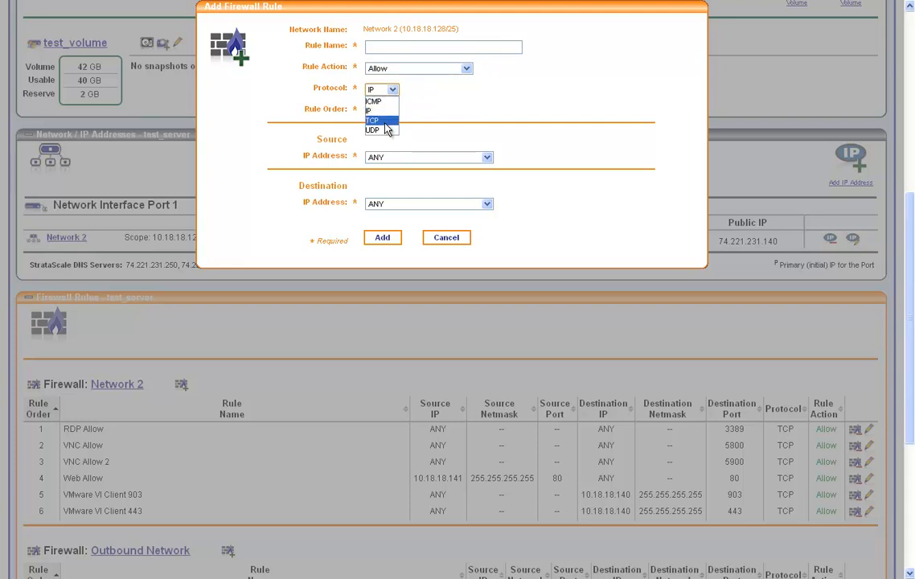
{"action": "left_click", "coordinate": [372, 120]}
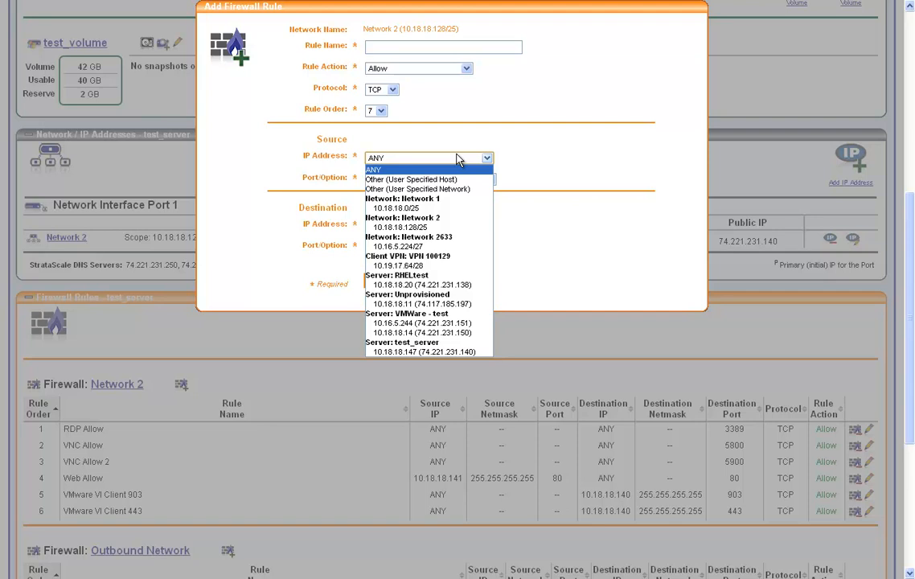
{"action": "mouse_move", "coordinate": [489, 158]}
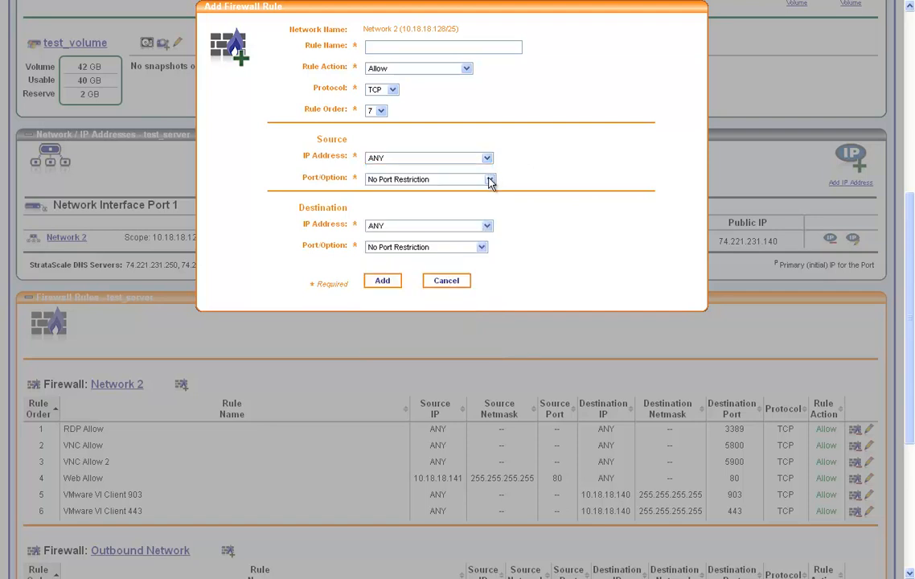
{"action": "left_click", "coordinate": [489, 179]}
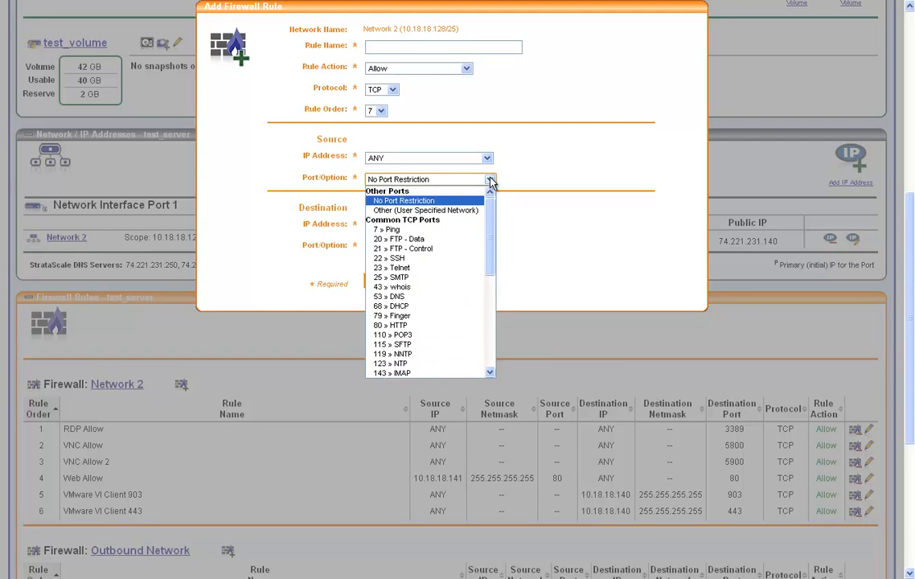
{"action": "mouse_move", "coordinate": [519, 183]}
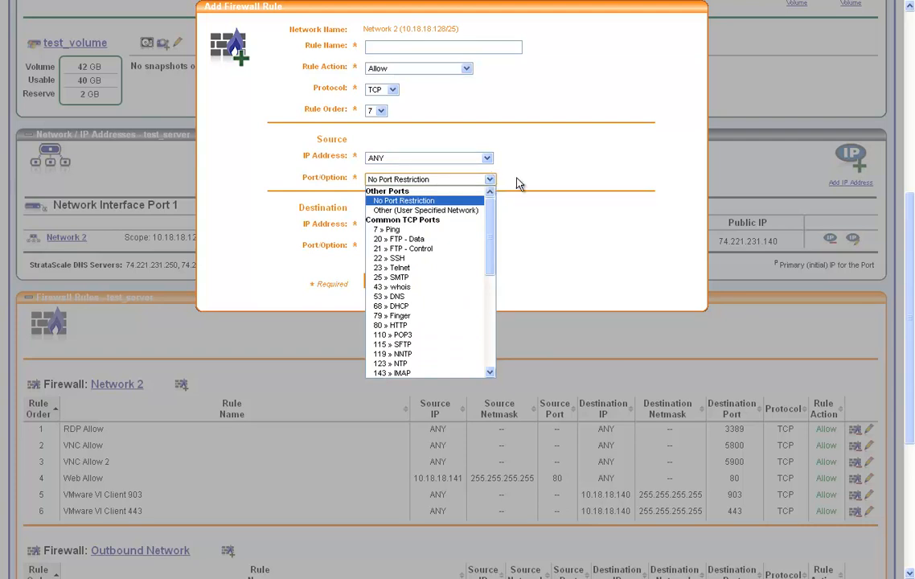
{"action": "left_click", "coordinate": [404, 200]}
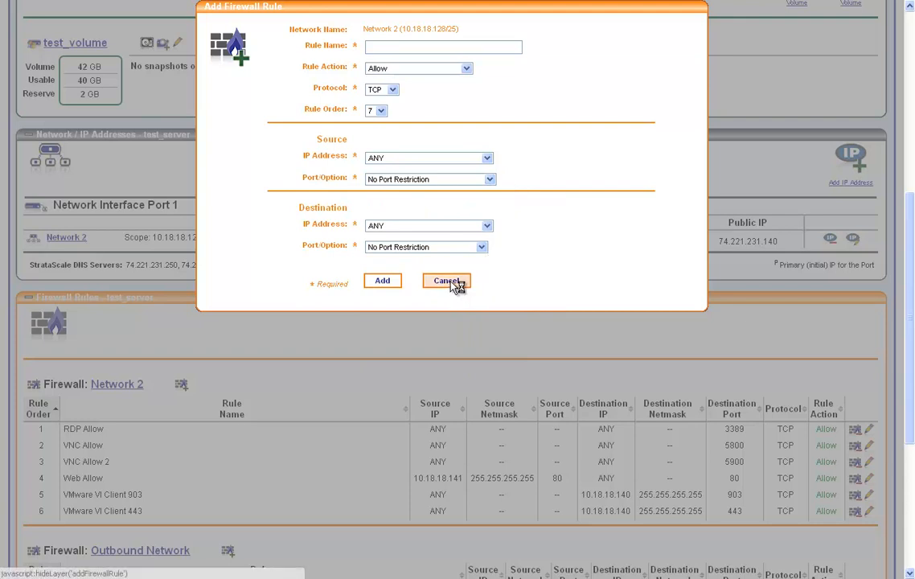
{"action": "left_click", "coordinate": [446, 281]}
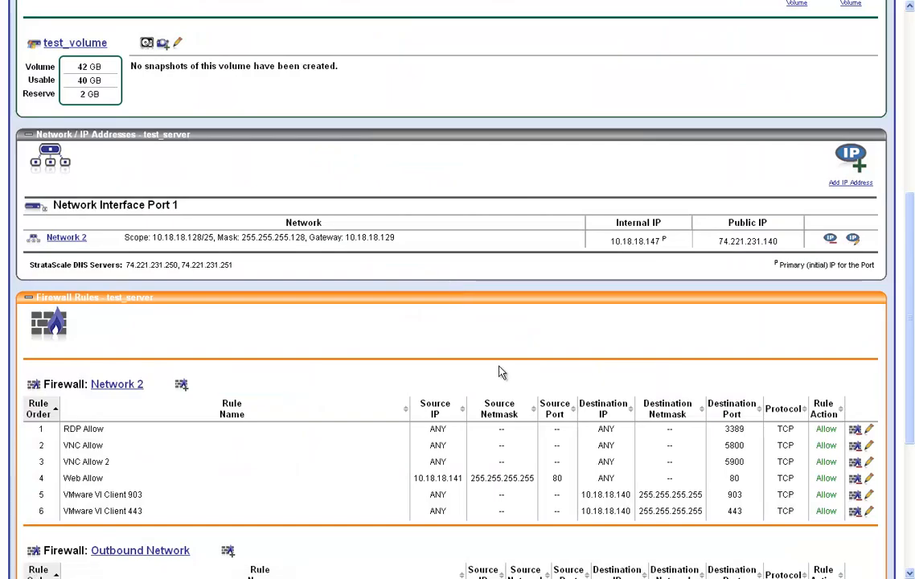
Switch Application Port Monitoring on and confirm it, leaving failover off.
{"action": "scroll", "scroll_direction": "down", "scroll_amount": 3}
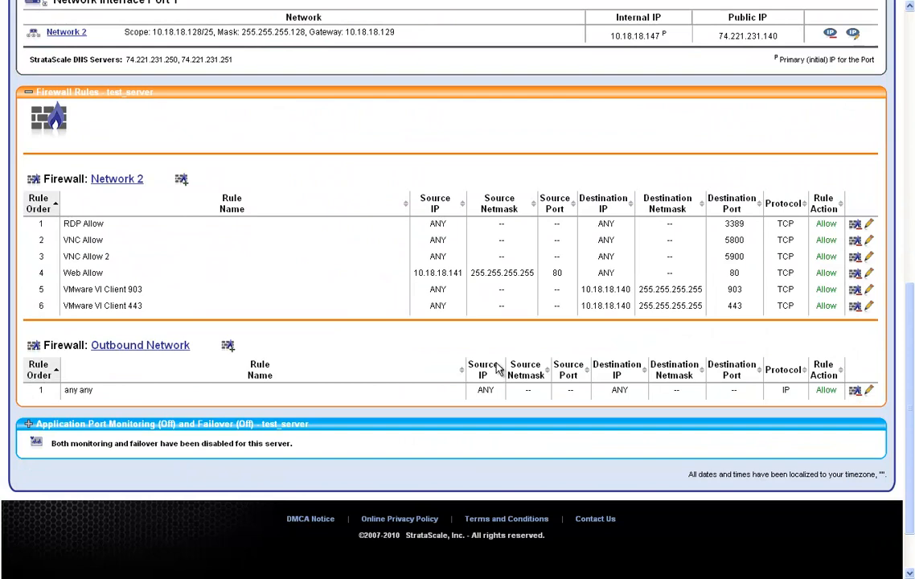
{"action": "scroll", "scroll_direction": "down", "scroll_amount": 3}
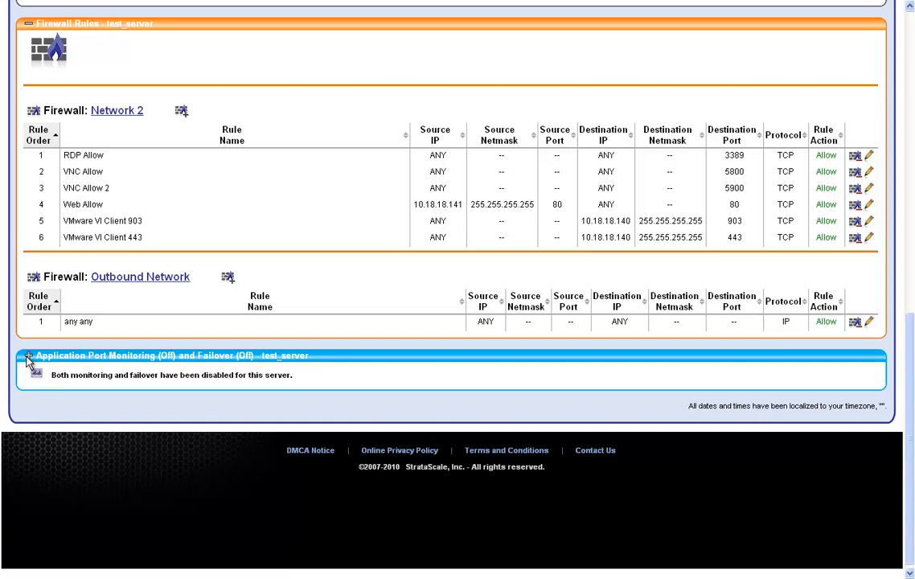
{"action": "left_click", "coordinate": [29, 355]}
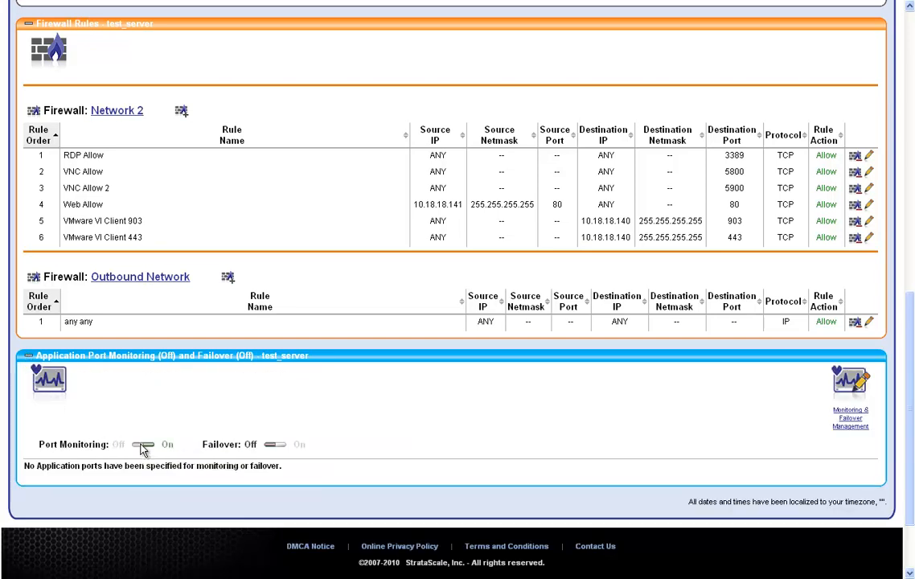
{"action": "left_click", "coordinate": [141, 444]}
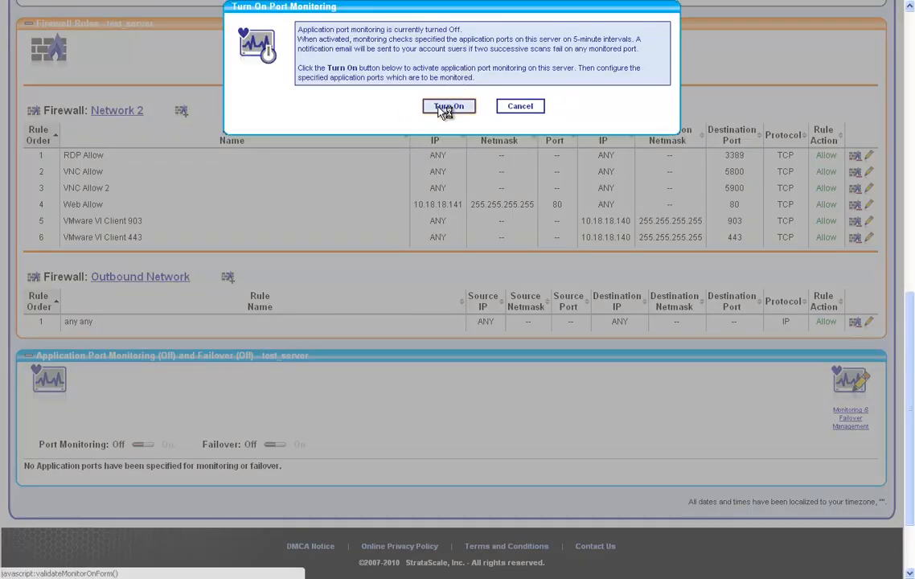
{"action": "left_click", "coordinate": [449, 105]}
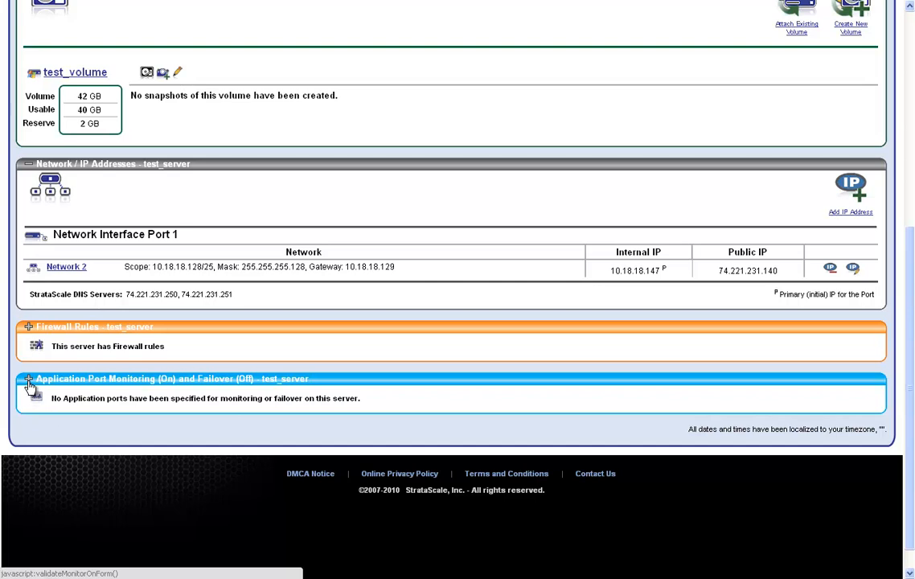
{"action": "left_click", "coordinate": [28, 379]}
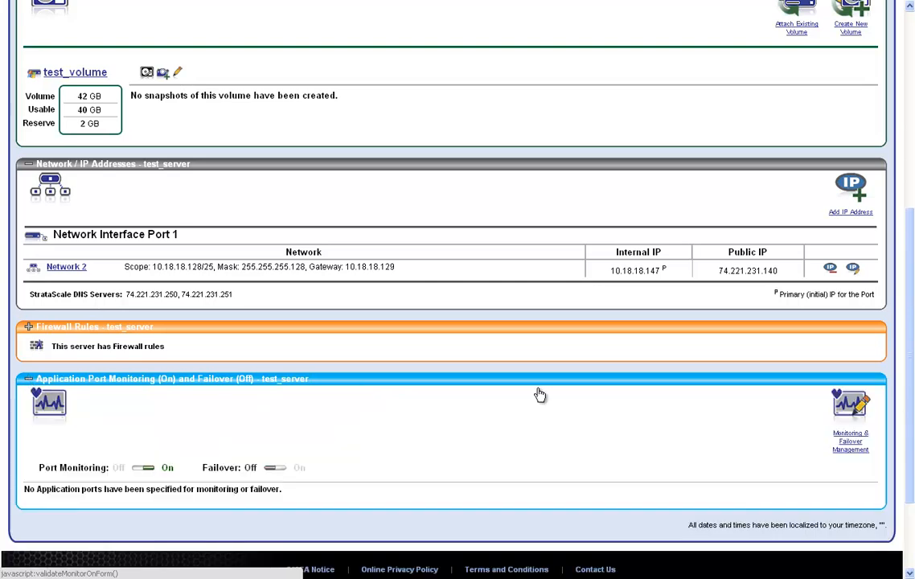
{"action": "mouse_move", "coordinate": [845, 440]}
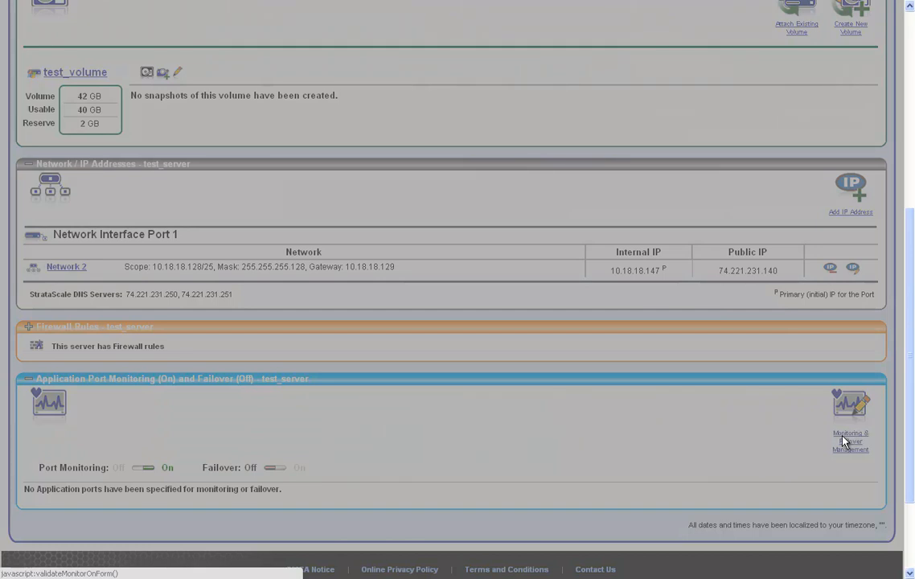
{"action": "left_click", "coordinate": [850, 441]}
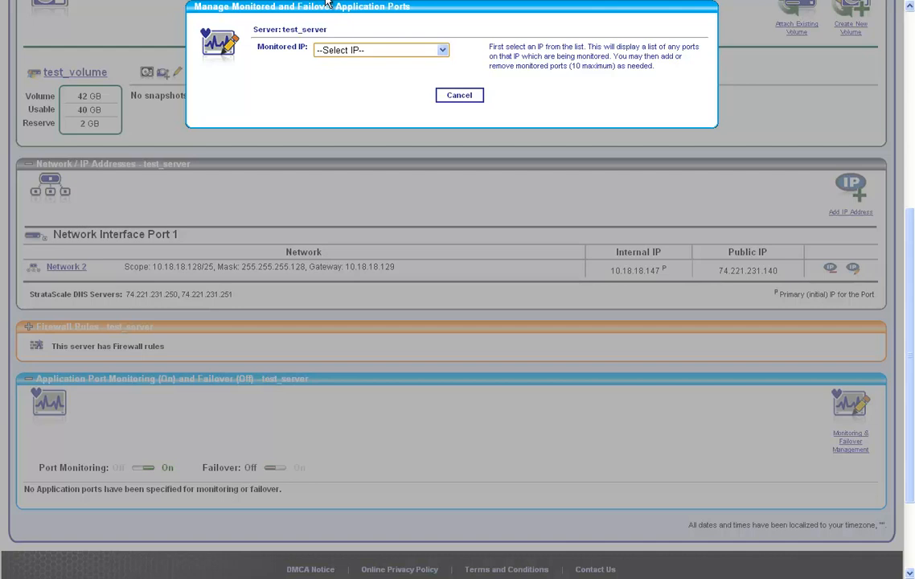
{"action": "mouse_move", "coordinate": [350, 57]}
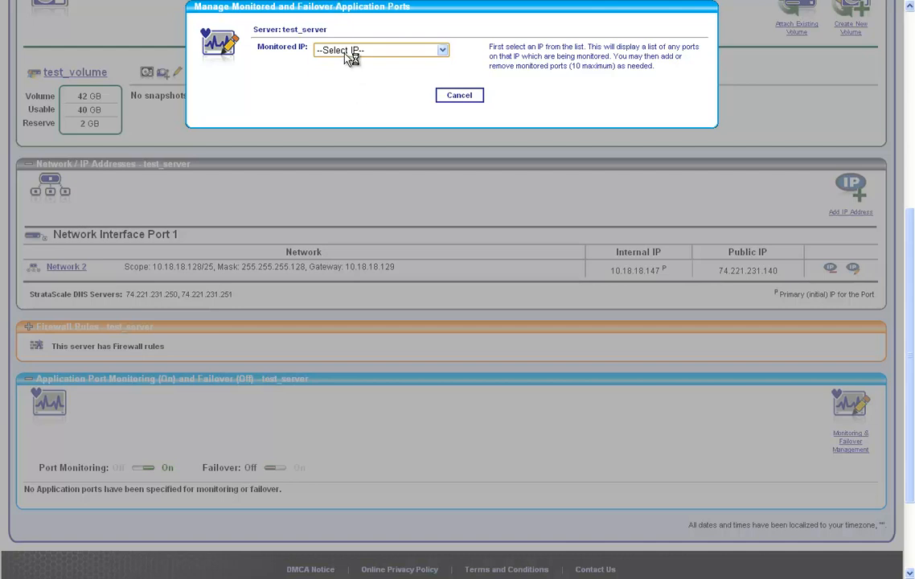
{"action": "left_click", "coordinate": [459, 95]}
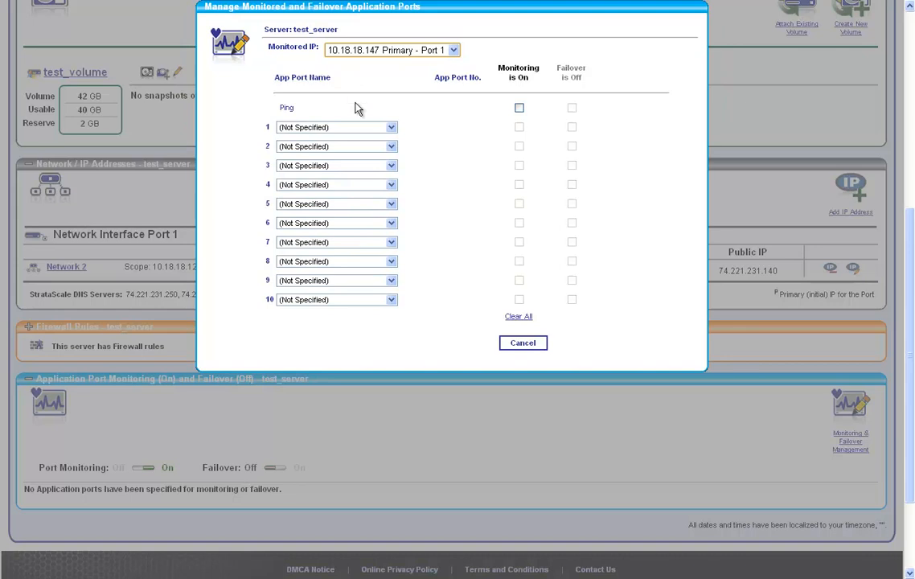
{"action": "left_click", "coordinate": [391, 127]}
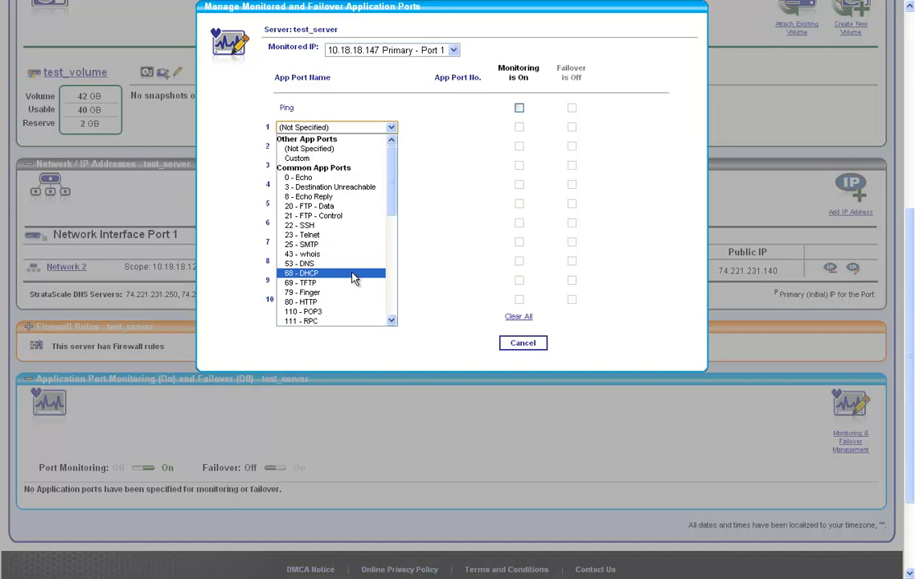
{"action": "mouse_move", "coordinate": [571, 111]}
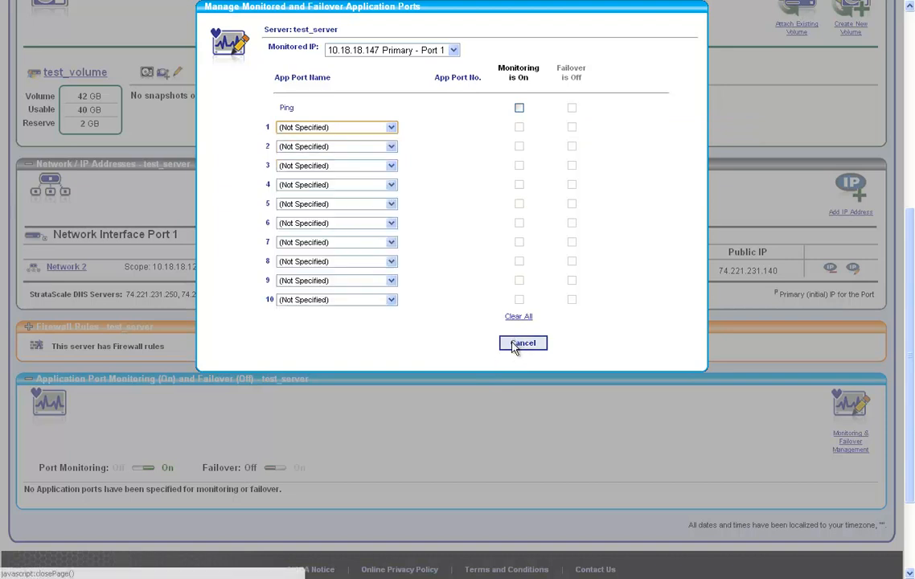
{"action": "left_click", "coordinate": [523, 343]}
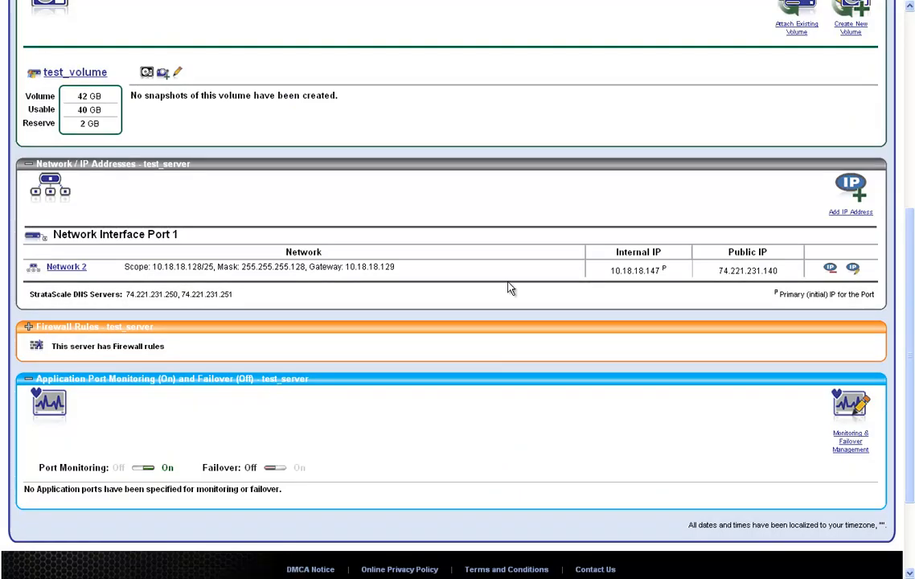
Confirm Power On for test_server, then launch its Server Console.
{"action": "scroll", "scroll_direction": "up", "scroll_amount": 3}
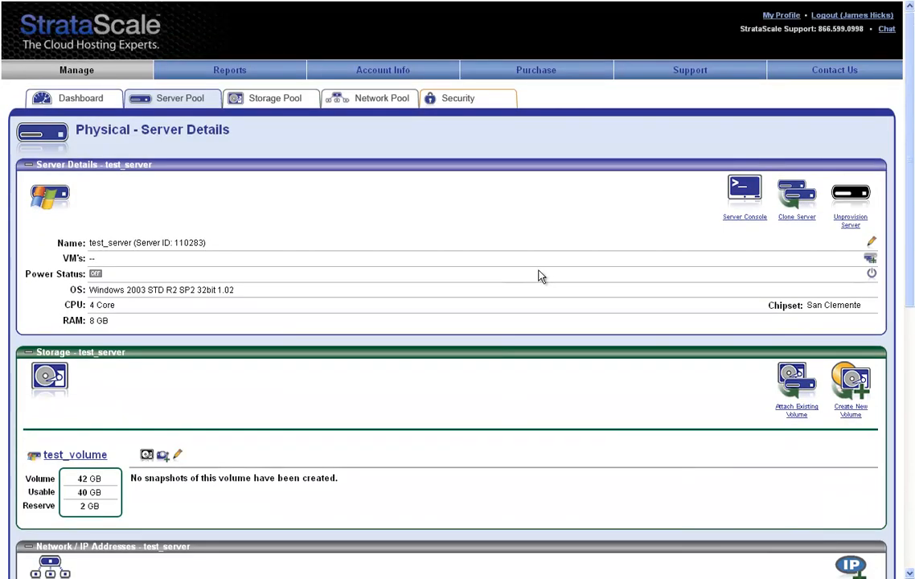
{"action": "mouse_move", "coordinate": [672, 301]}
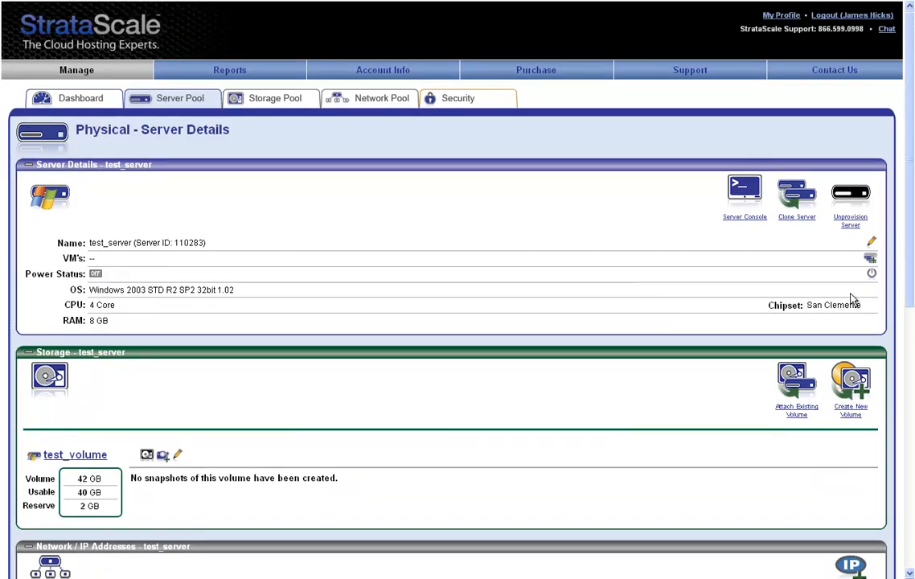
{"action": "mouse_move", "coordinate": [872, 273]}
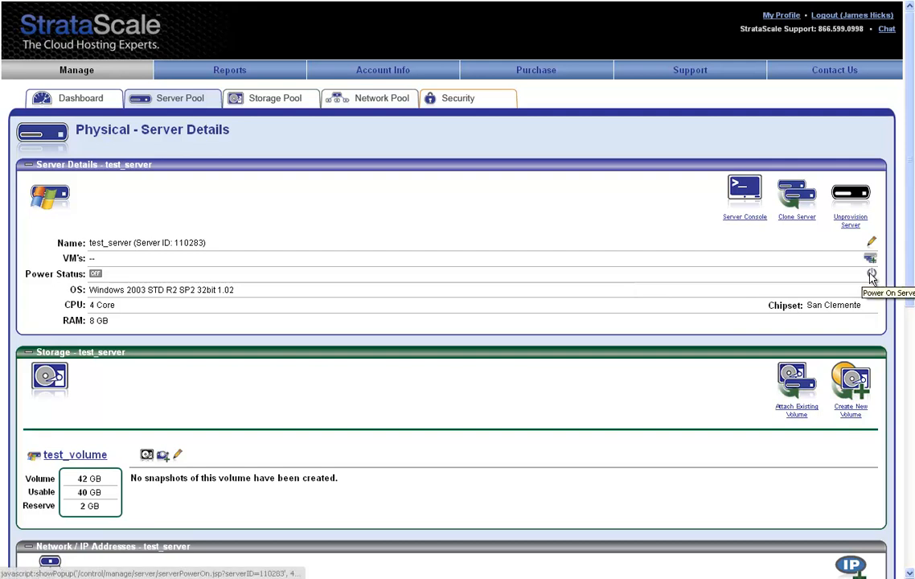
{"action": "left_click", "coordinate": [872, 273]}
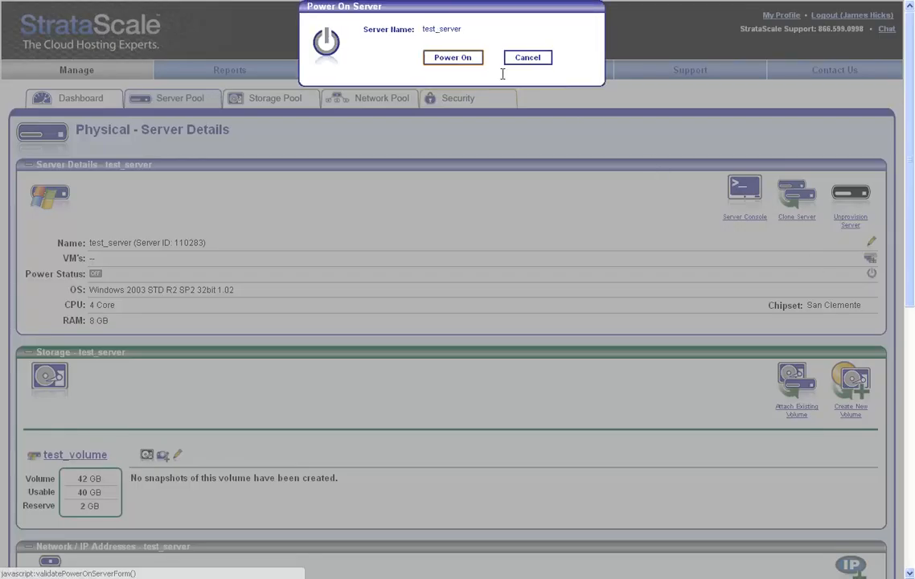
{"action": "left_click", "coordinate": [453, 57]}
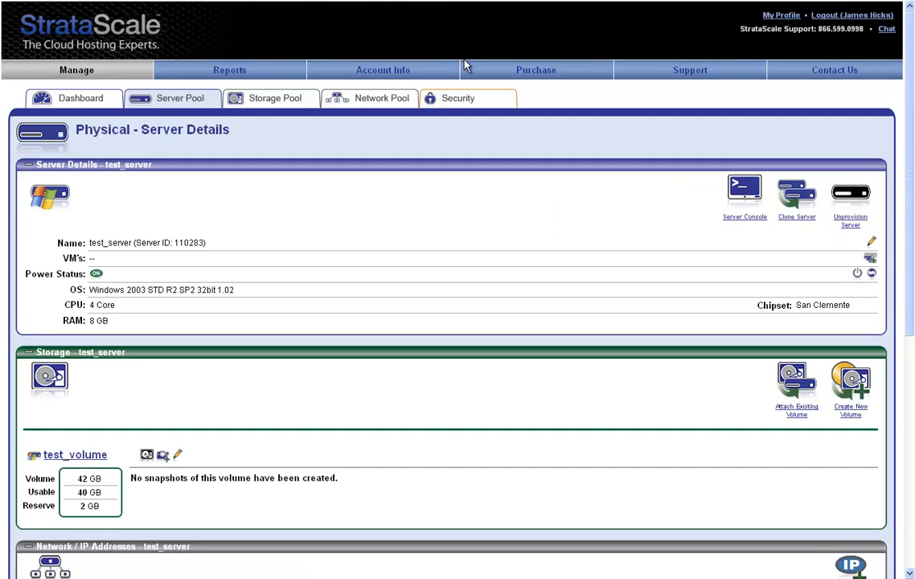
{"action": "mouse_move", "coordinate": [745, 189]}
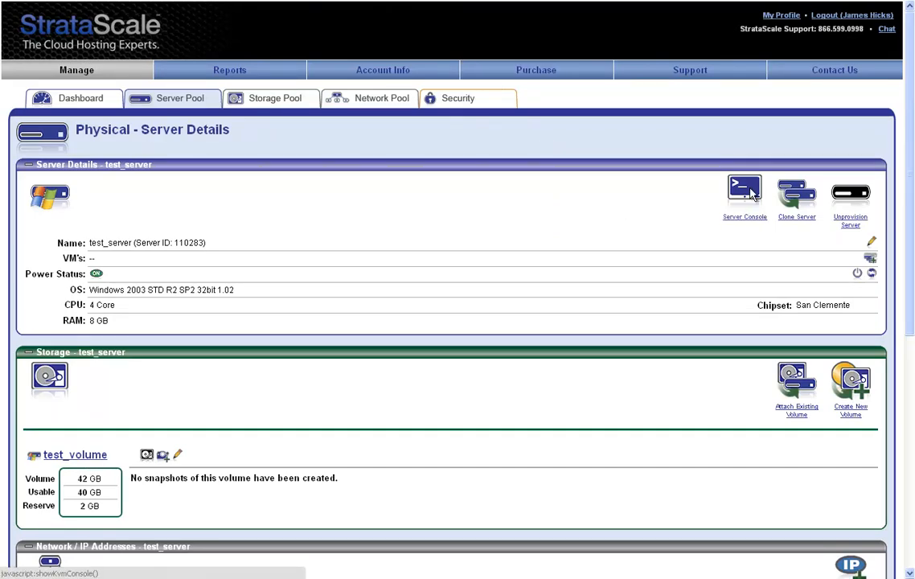
{"action": "left_click", "coordinate": [744, 193]}
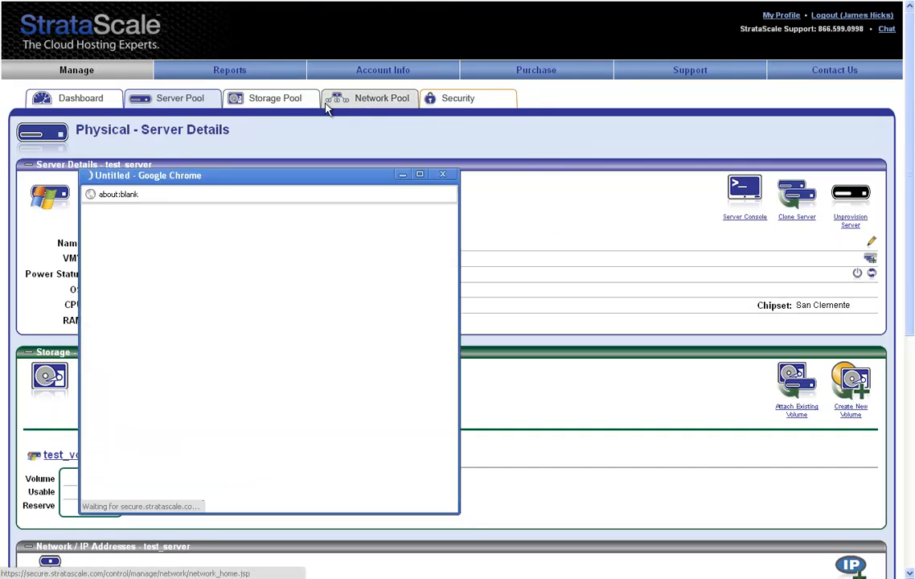